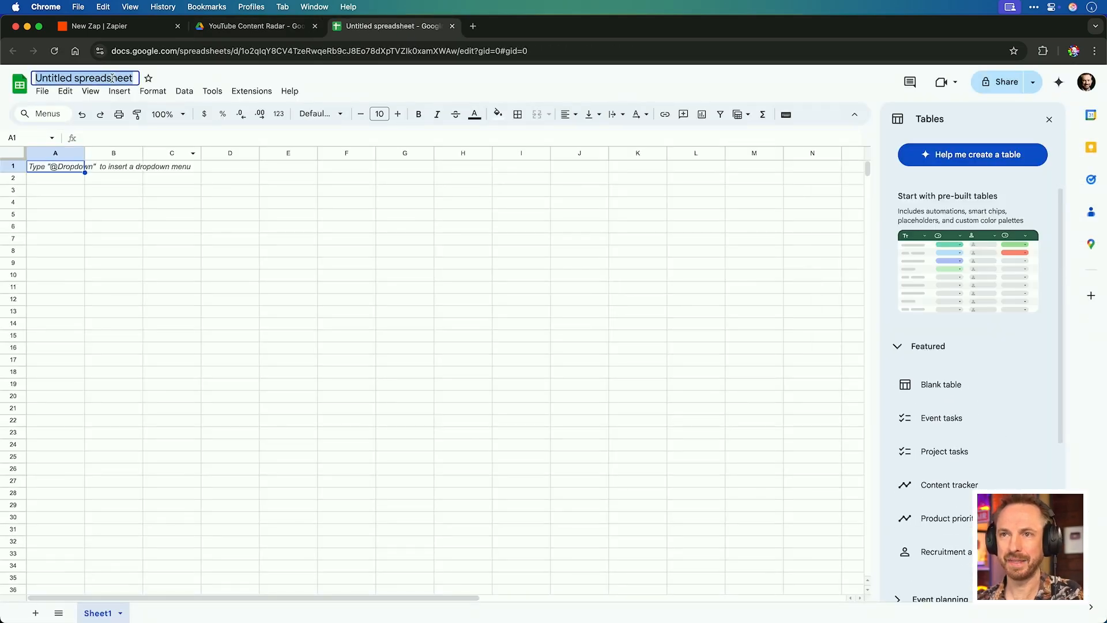
Name the spreadsheet 'YouTube Content Radar' and set up Videos and Channels sheets
text(YouTube Content Radar)
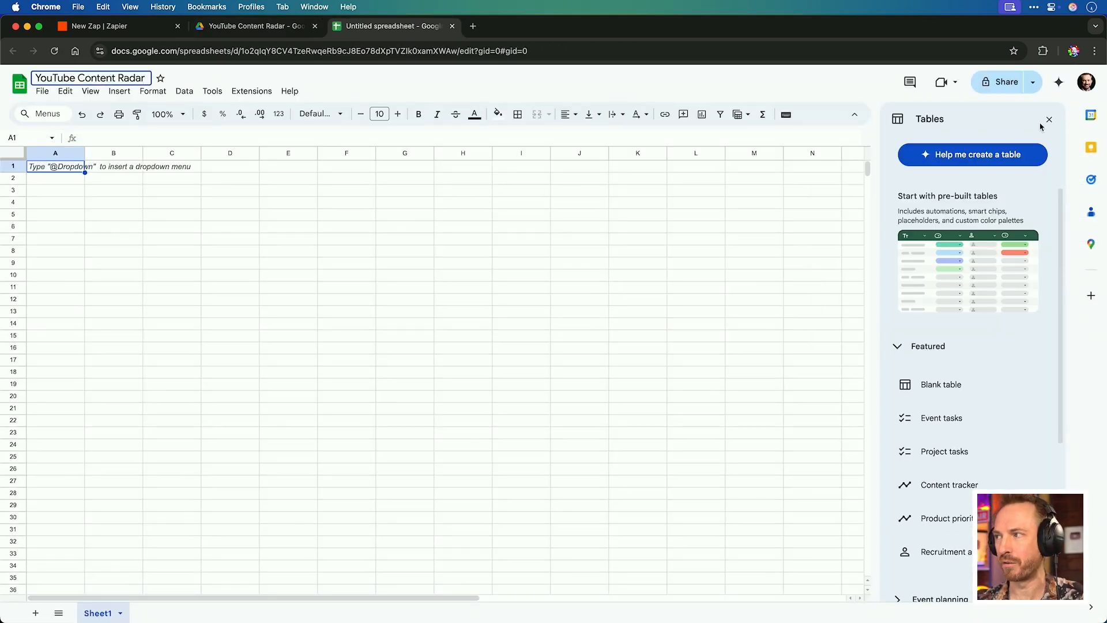
right_click(97, 612)
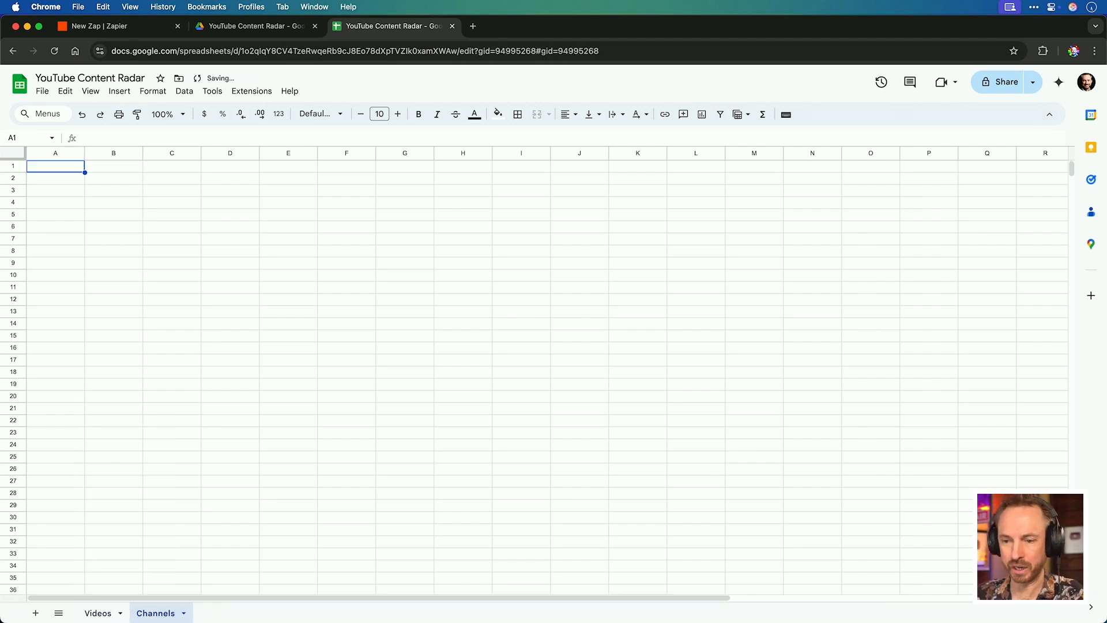
click(97, 612)
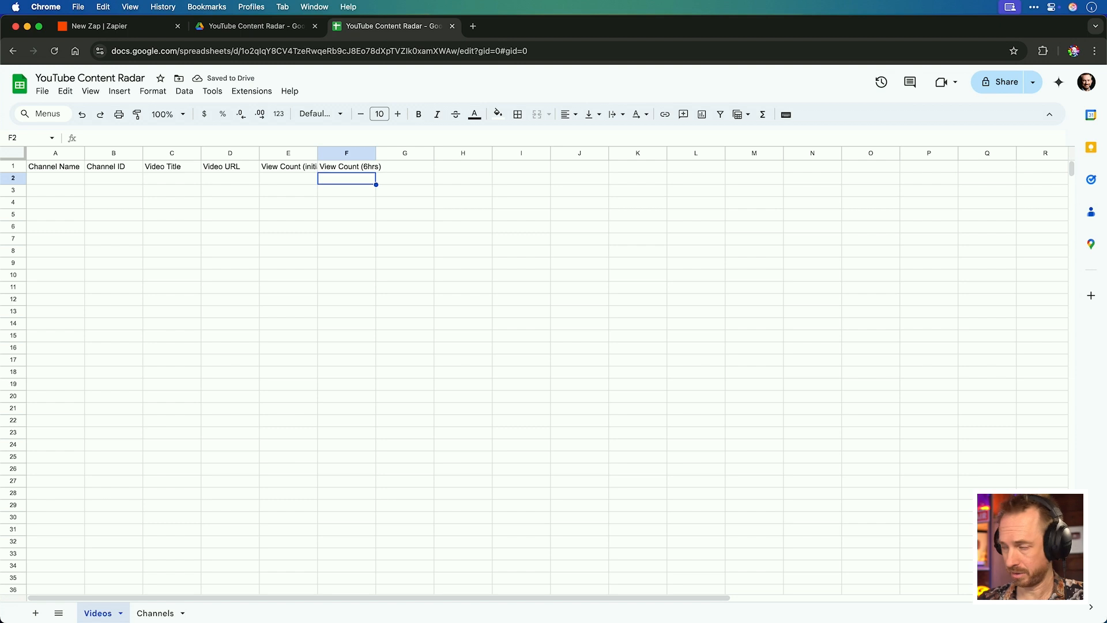
click(156, 613)
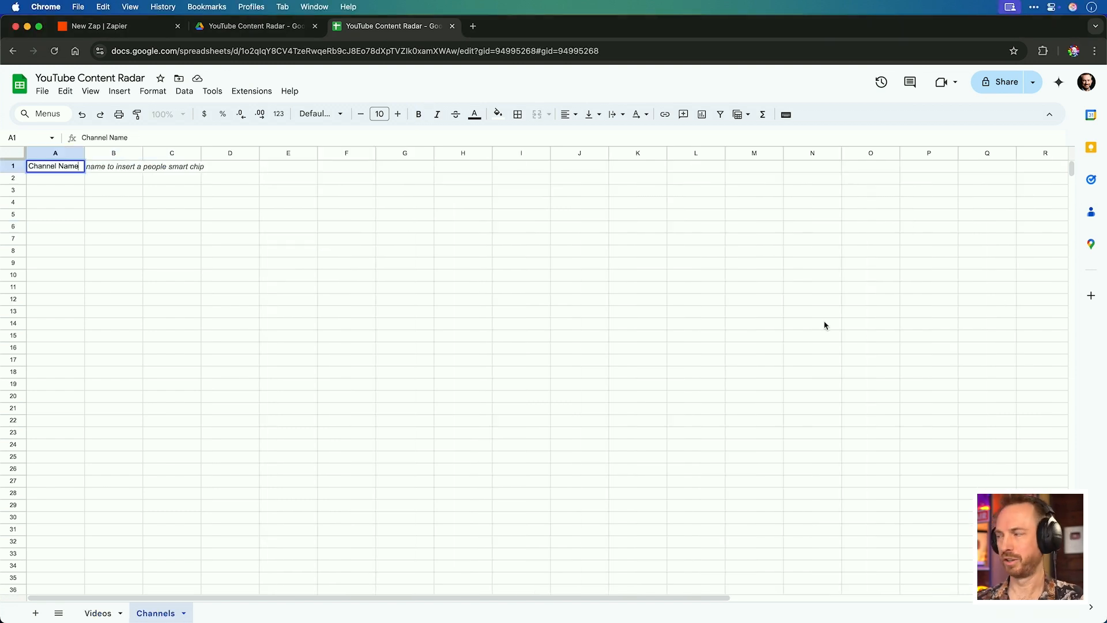
Add Channel ID and Number of Videos headers and an =C2/D2 average-views formula
text(Channel ID)
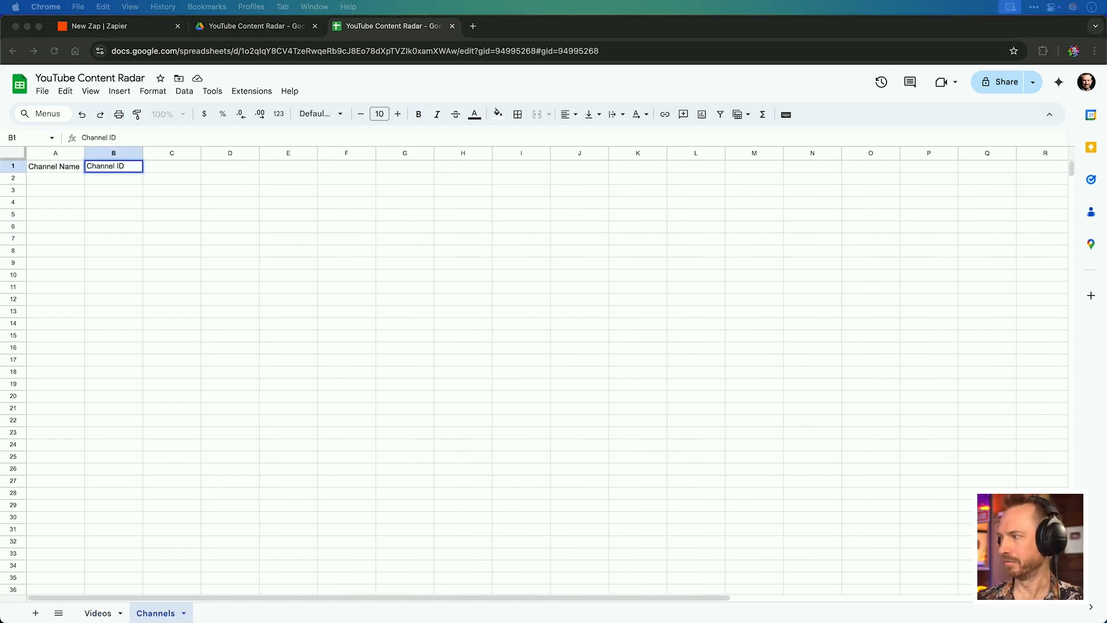
text(Number of Videos)
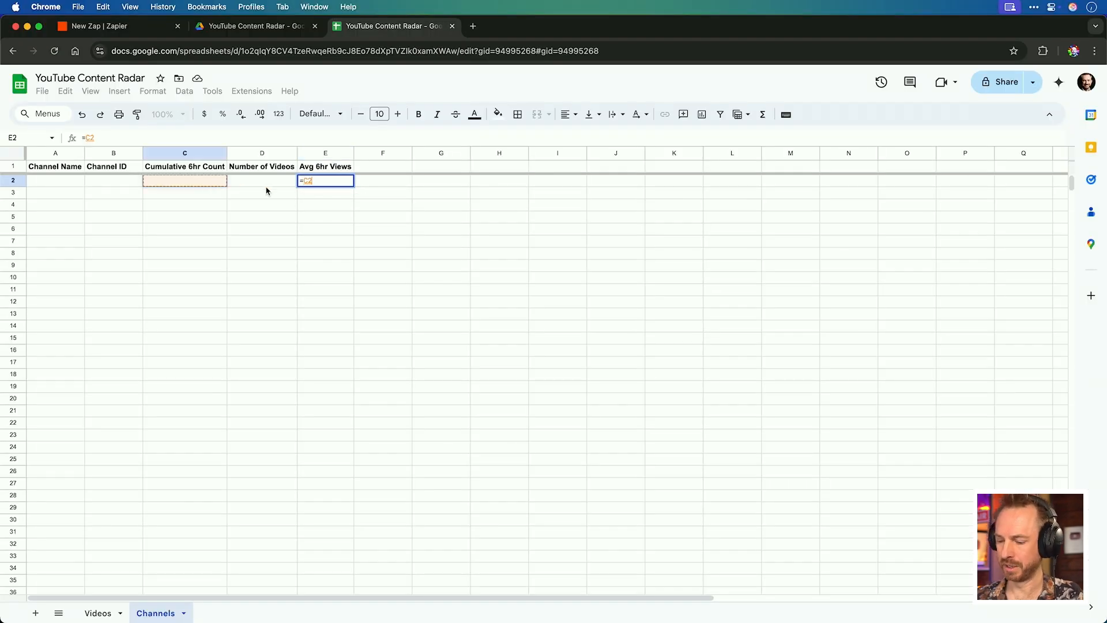
text(/)
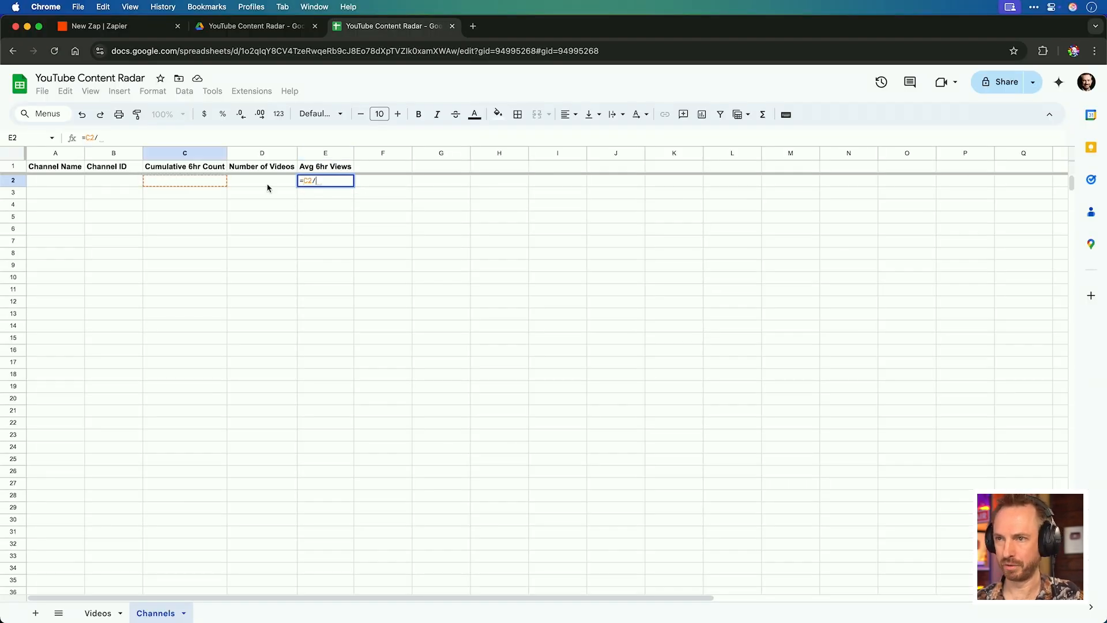
click(117, 27)
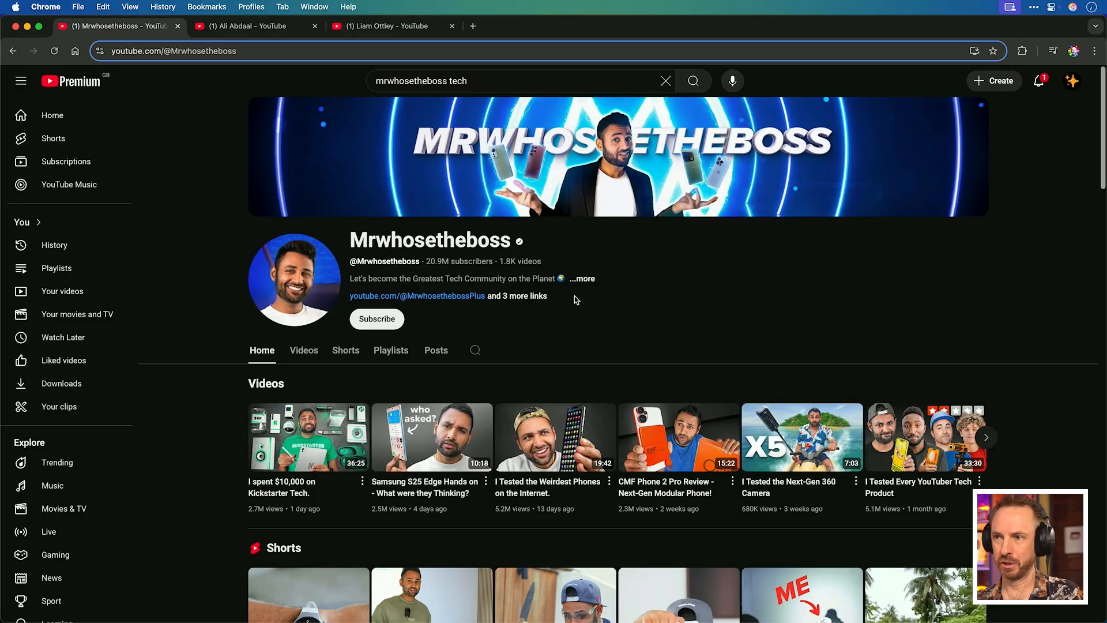
click(389, 27)
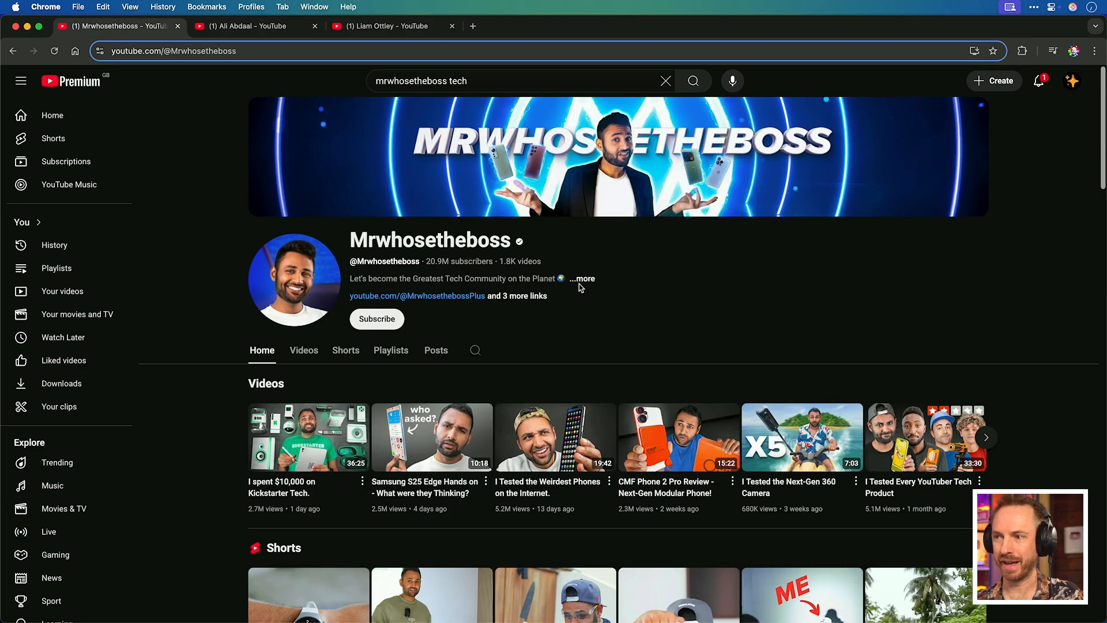
click(581, 277)
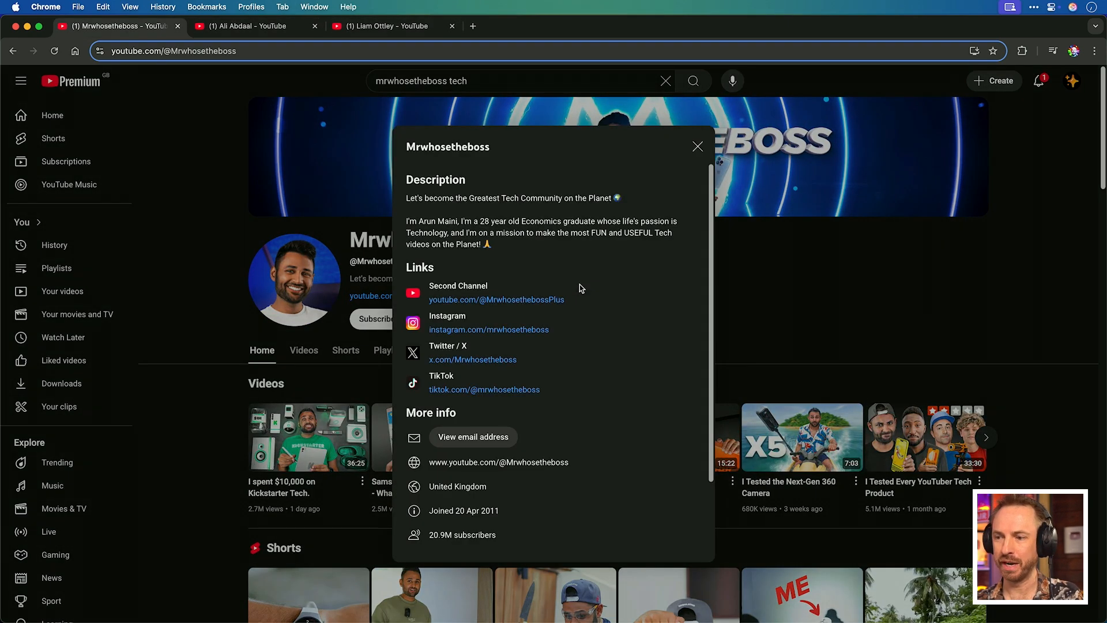
scroll(down, 3)
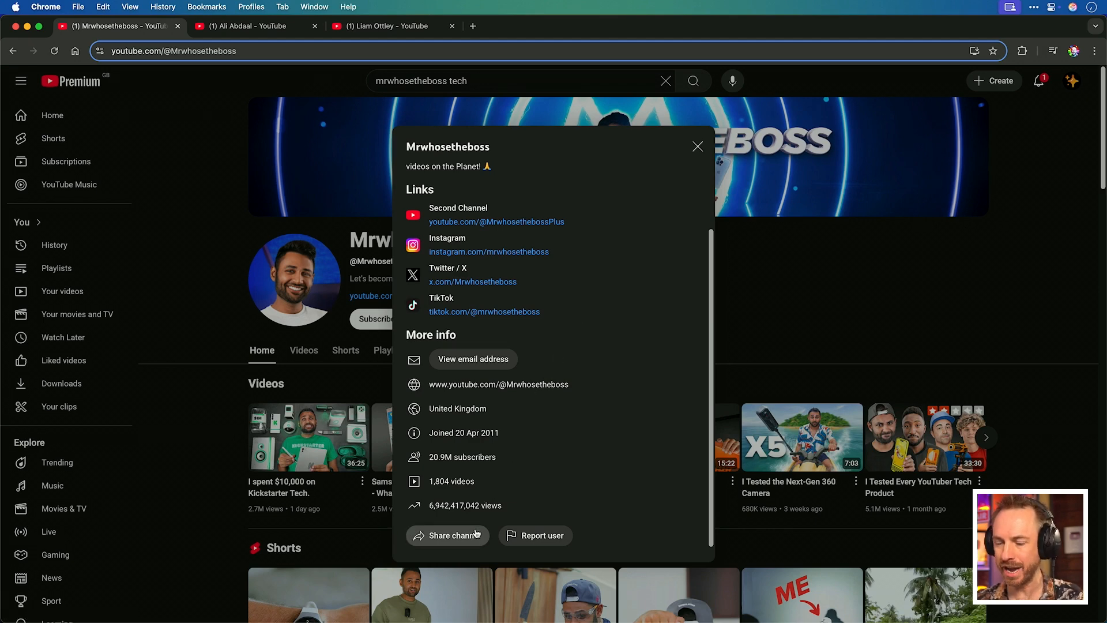
click(447, 535)
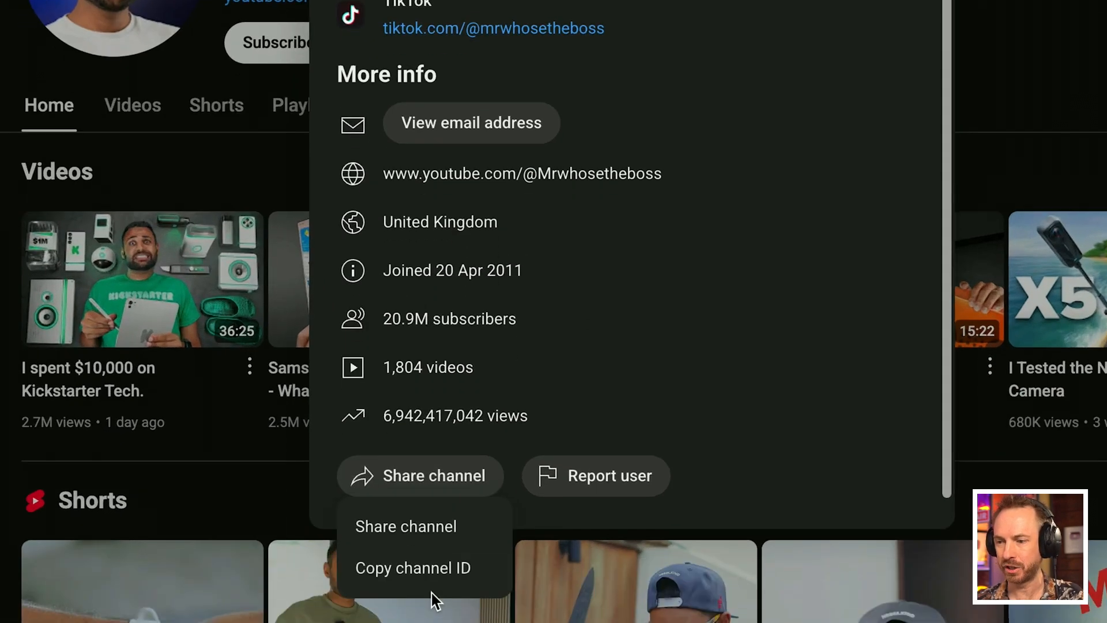
mouse_move(412, 567)
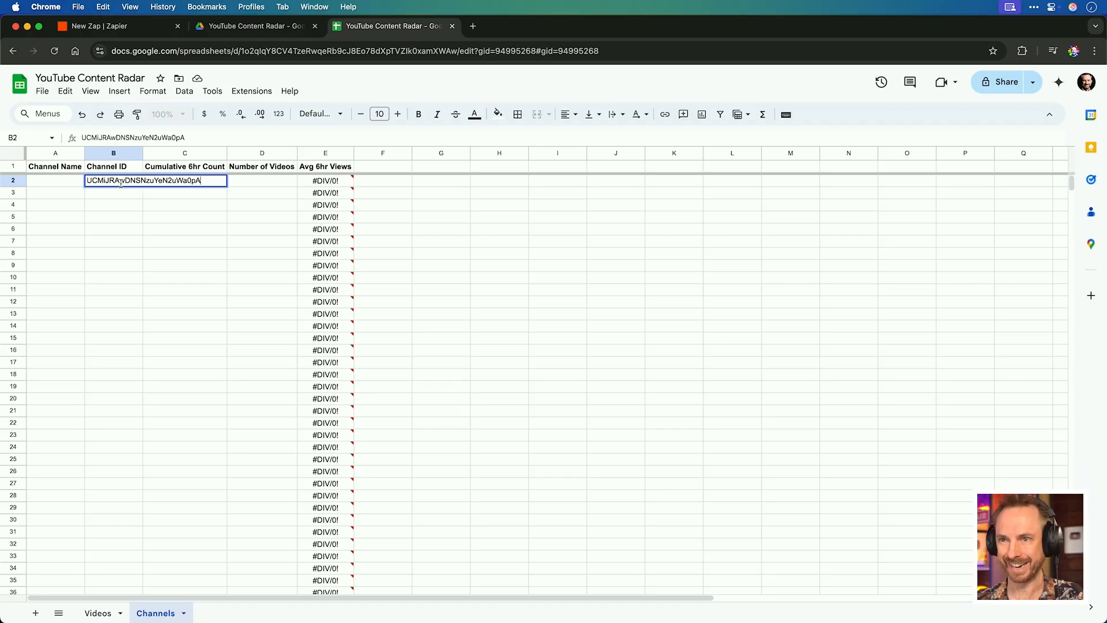
Enter Mrwhosetheboss as the channel name beside its pasted channel ID
text(Mrwhosetheboss)
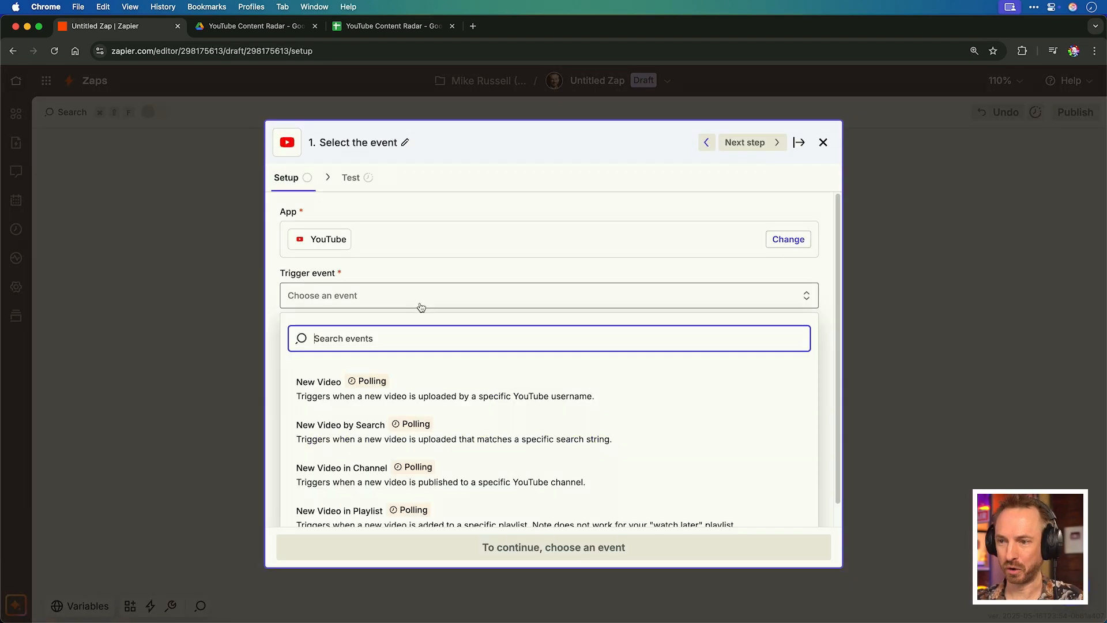
Choose New Video in Channel with channel ID UCMiJRAwDNSNzuYeN2uWa0pA and continue to testing
click(341, 466)
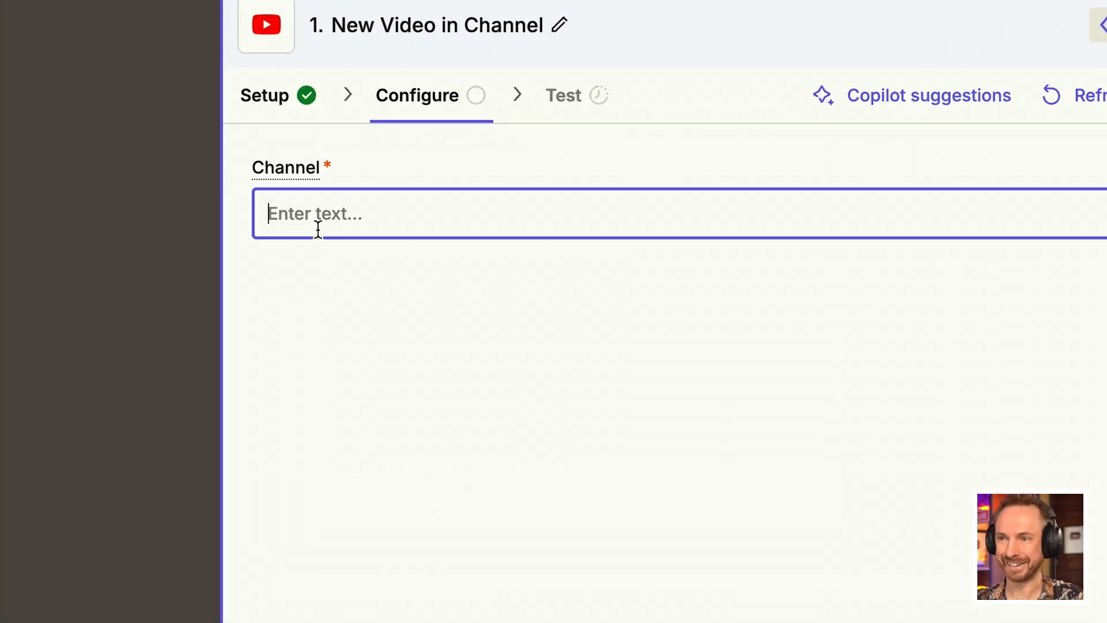
text(UCMiJRAwDNSNzuYeN2uWa0pA)
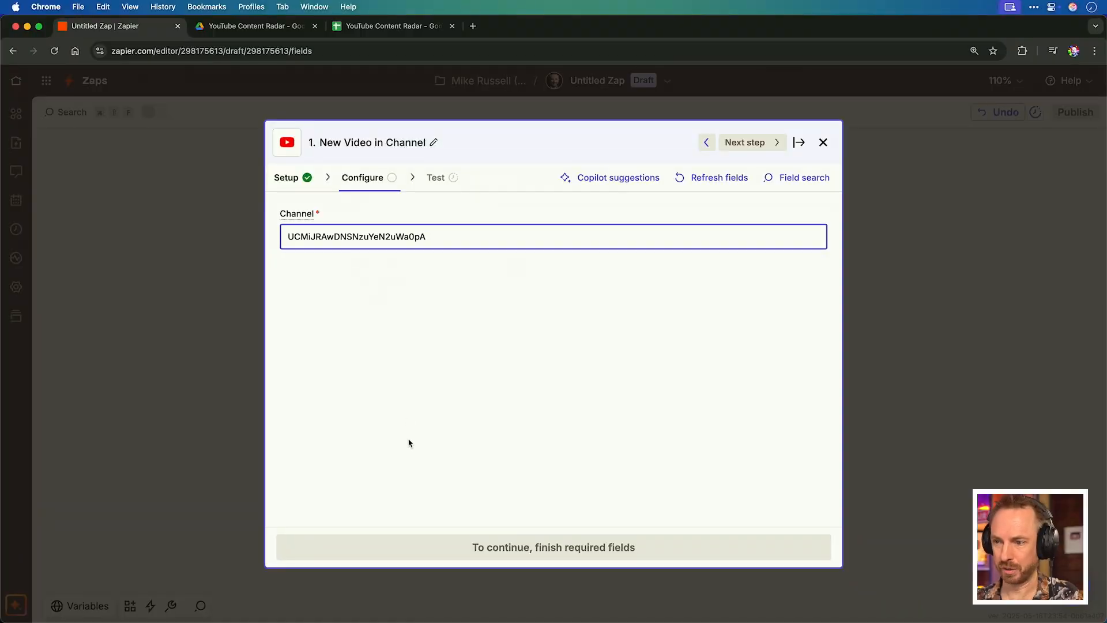
click(745, 142)
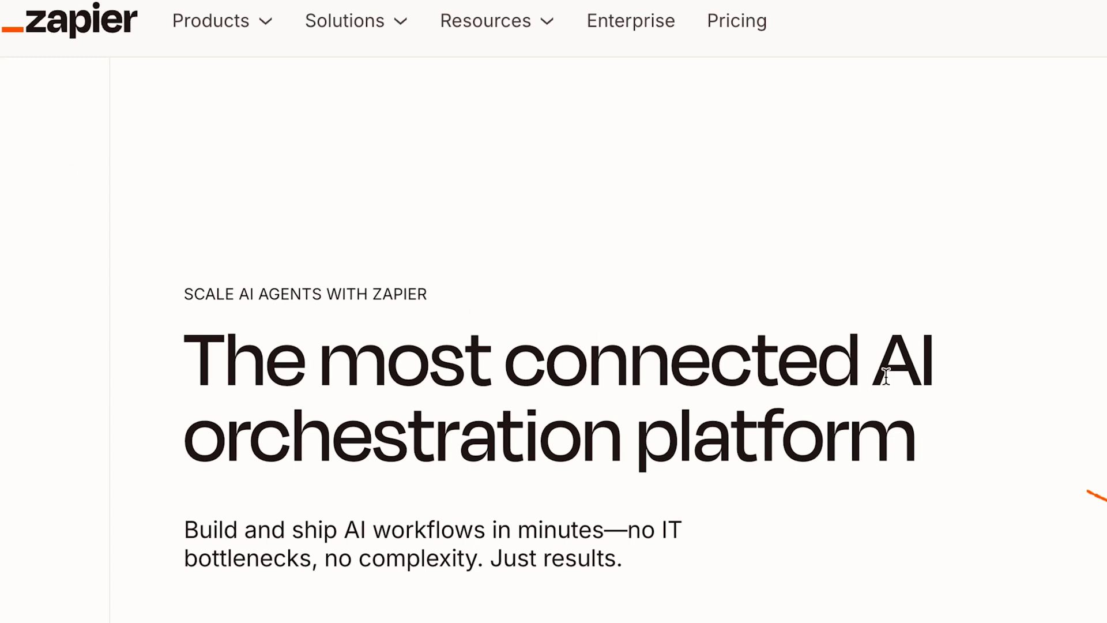
Add a second action step using the Google Sheets app
drag(887, 376, 944, 423)
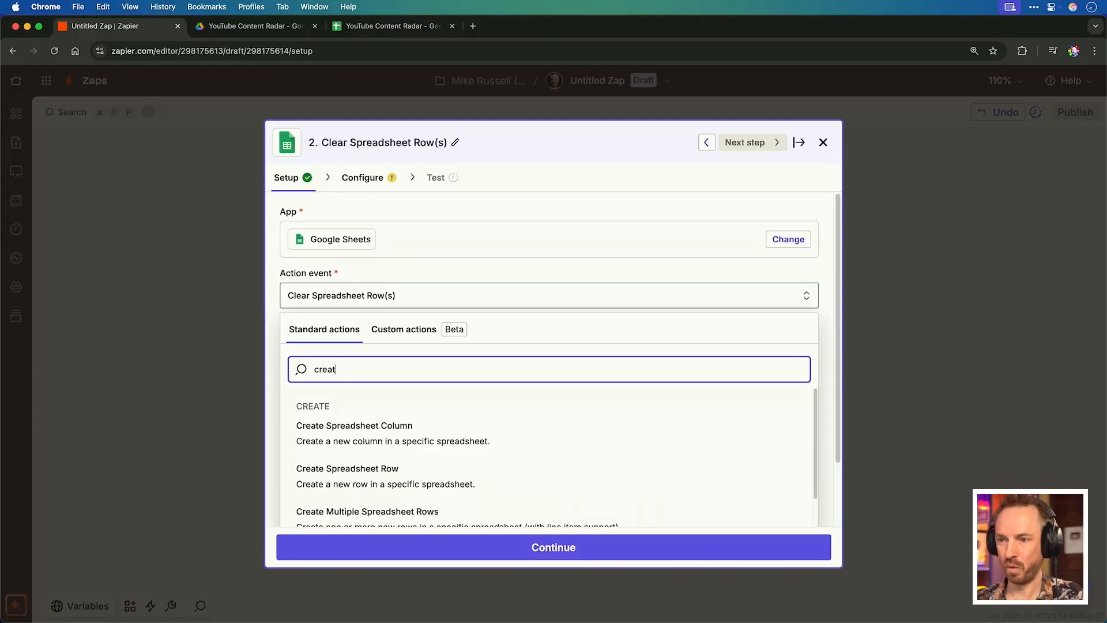
Create Spreadsheet Row in YouTube Content Radar mapping channel name, ID, title and URL
click(347, 468)
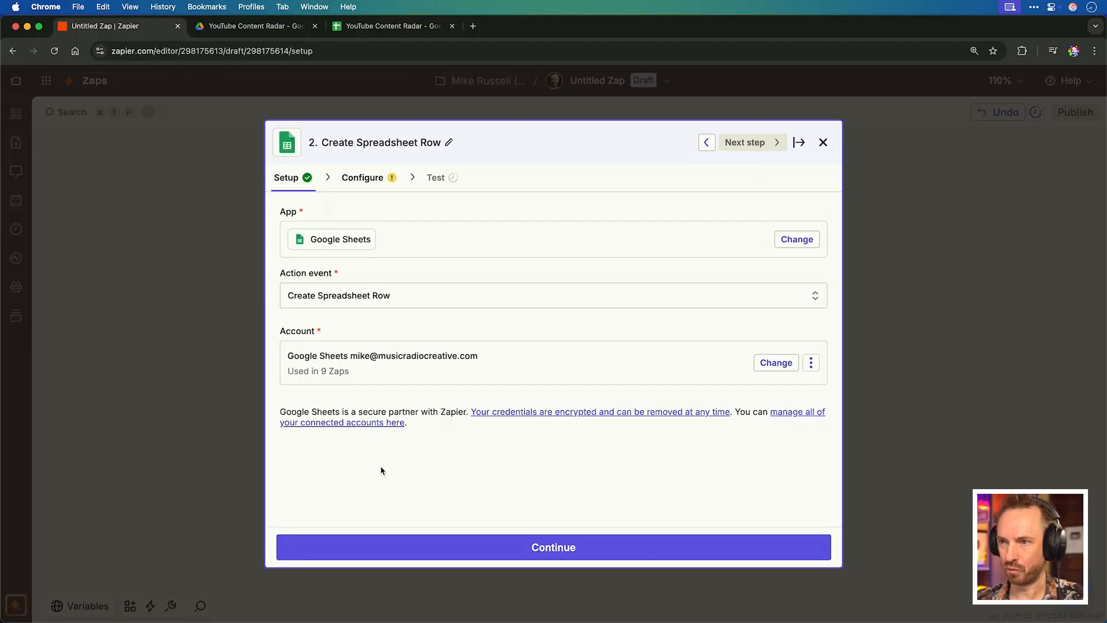
click(552, 546)
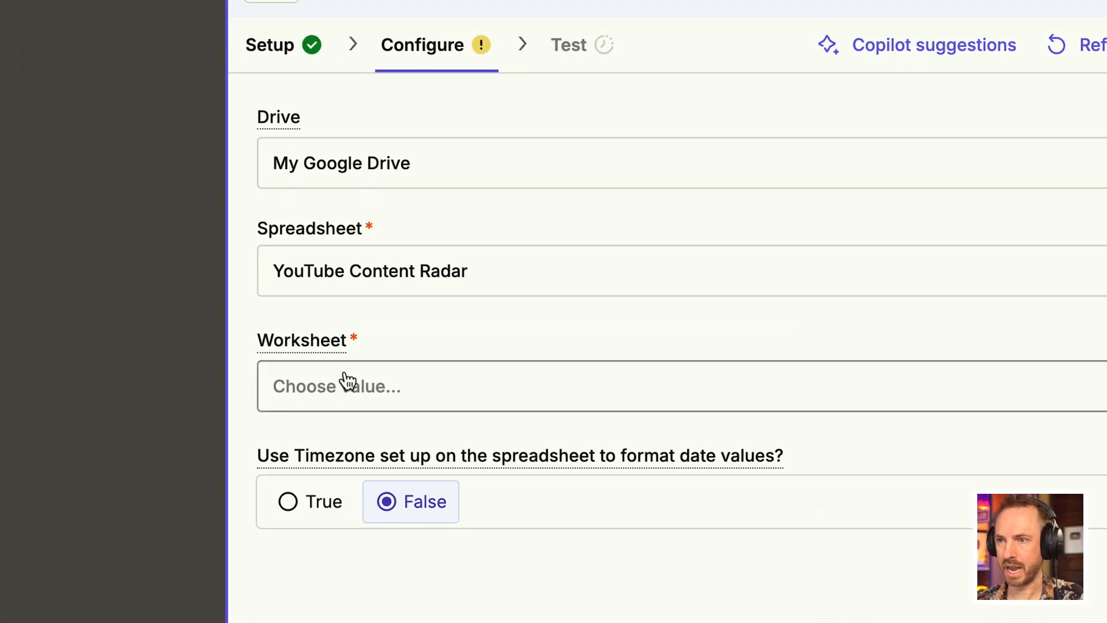
mouse_move(386, 502)
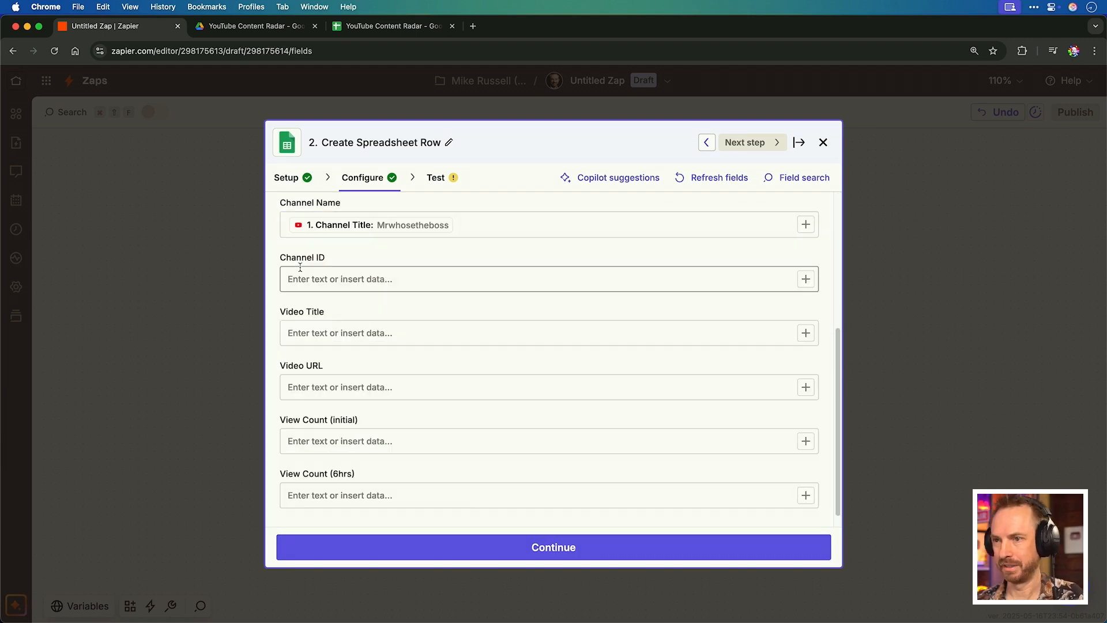
click(549, 332)
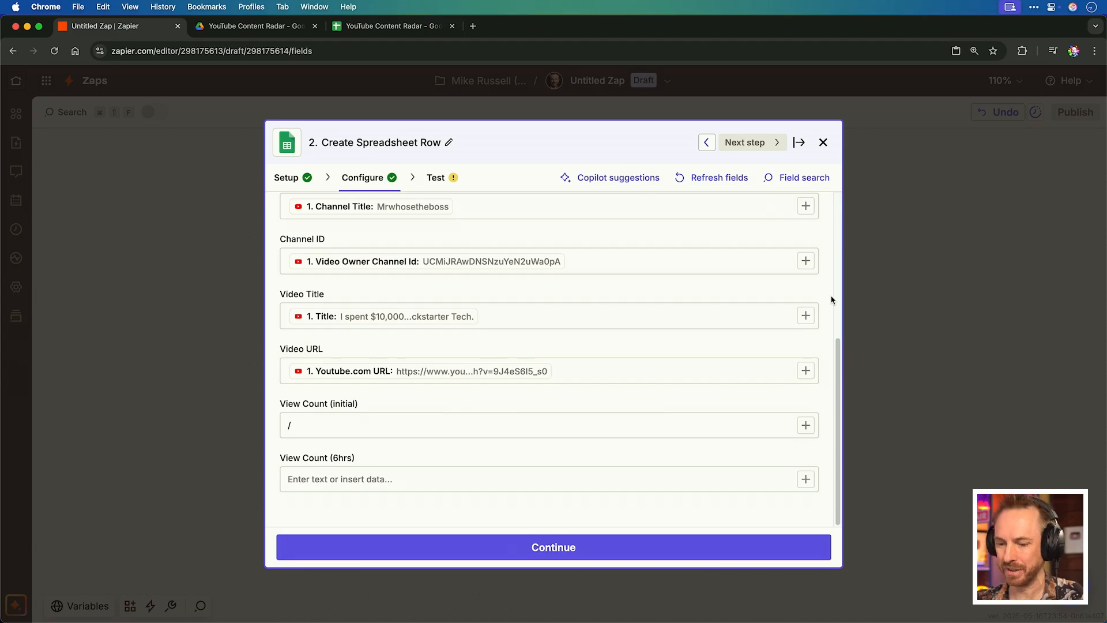
click(822, 142)
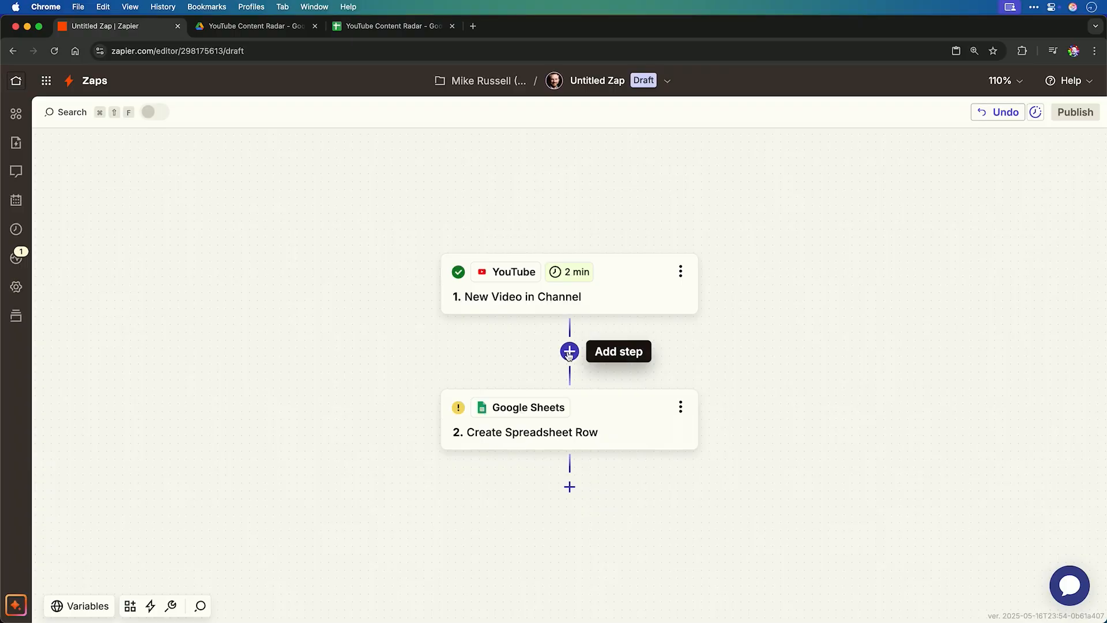
click(569, 351)
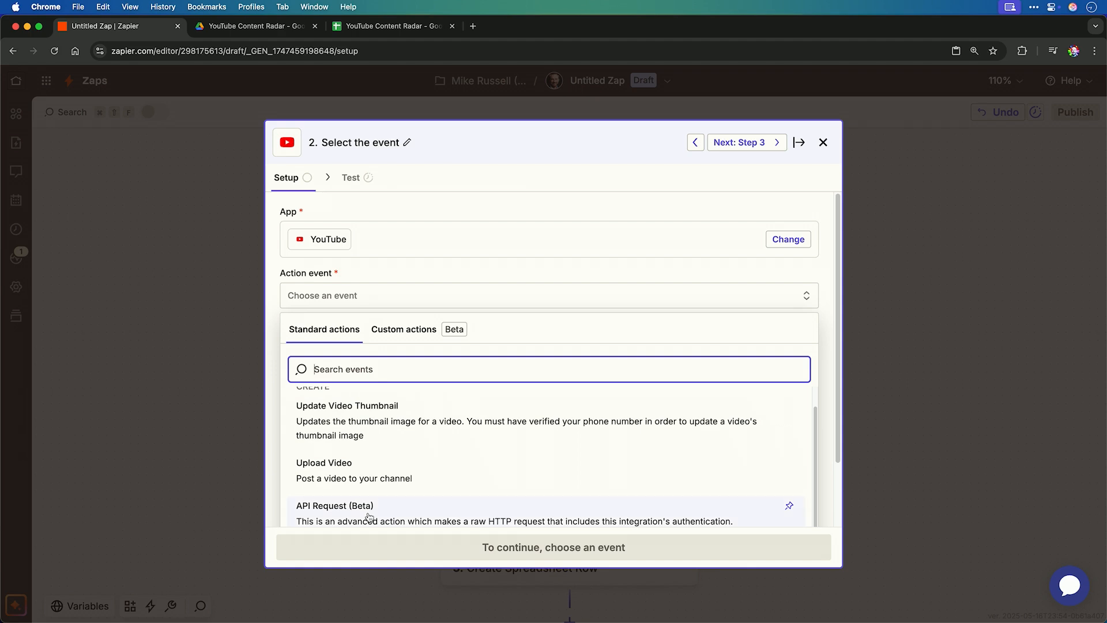
click(334, 505)
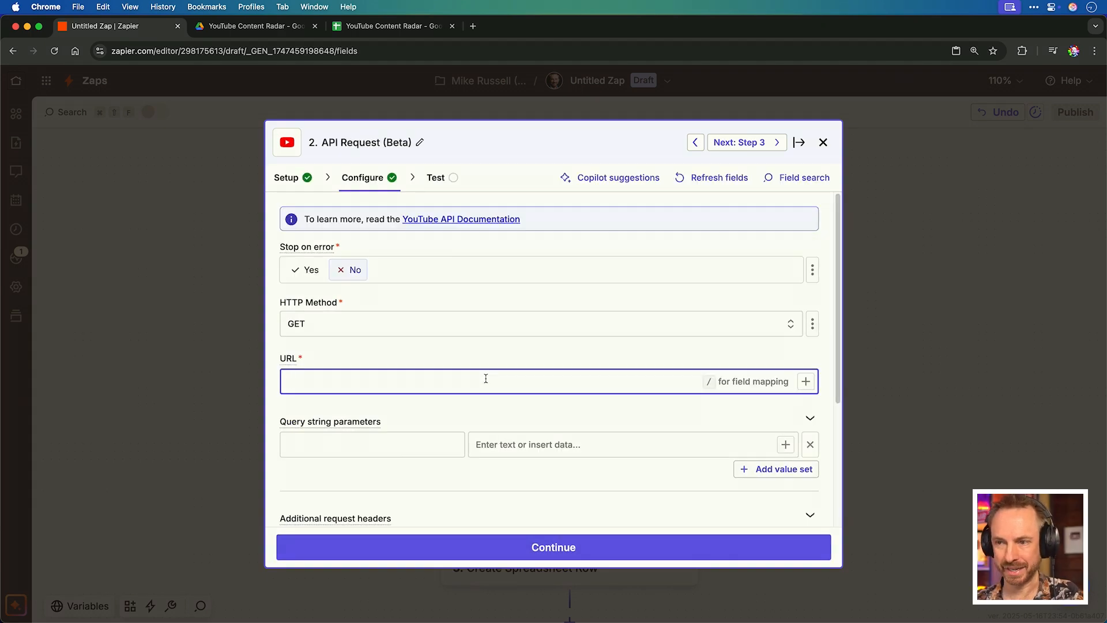
text(https://www.googleapis.com/youtube/v3/videos)
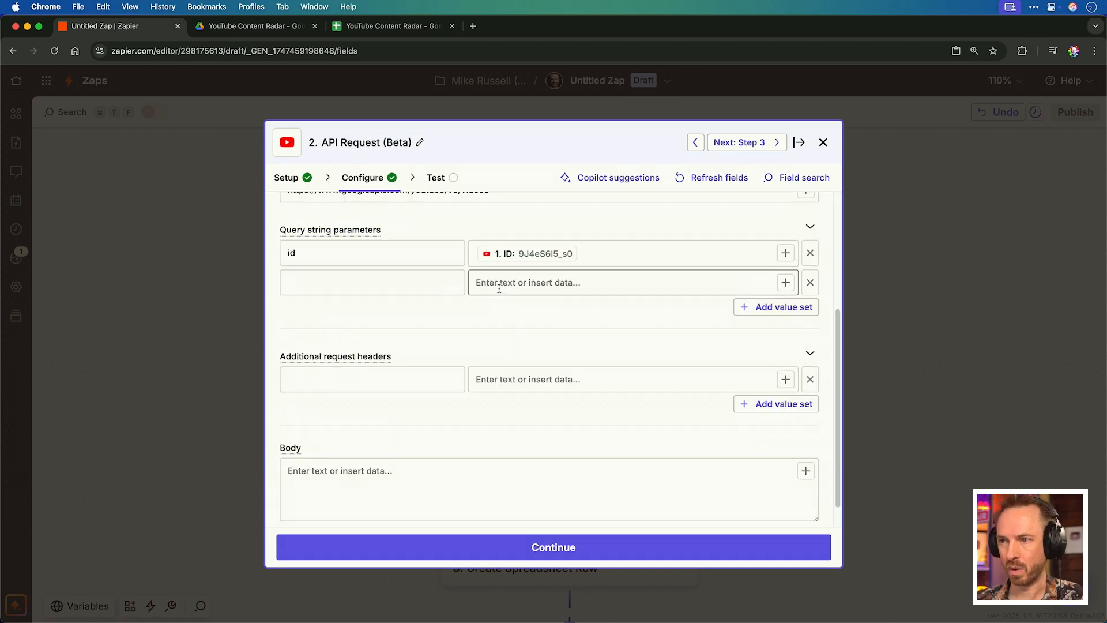
text(part)
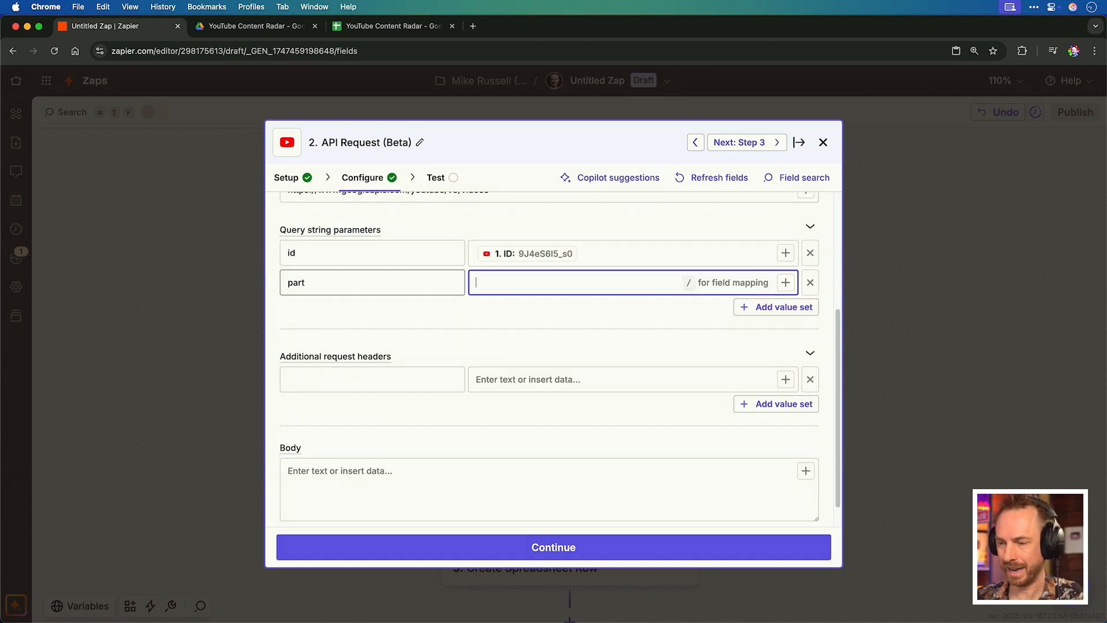
click(552, 546)
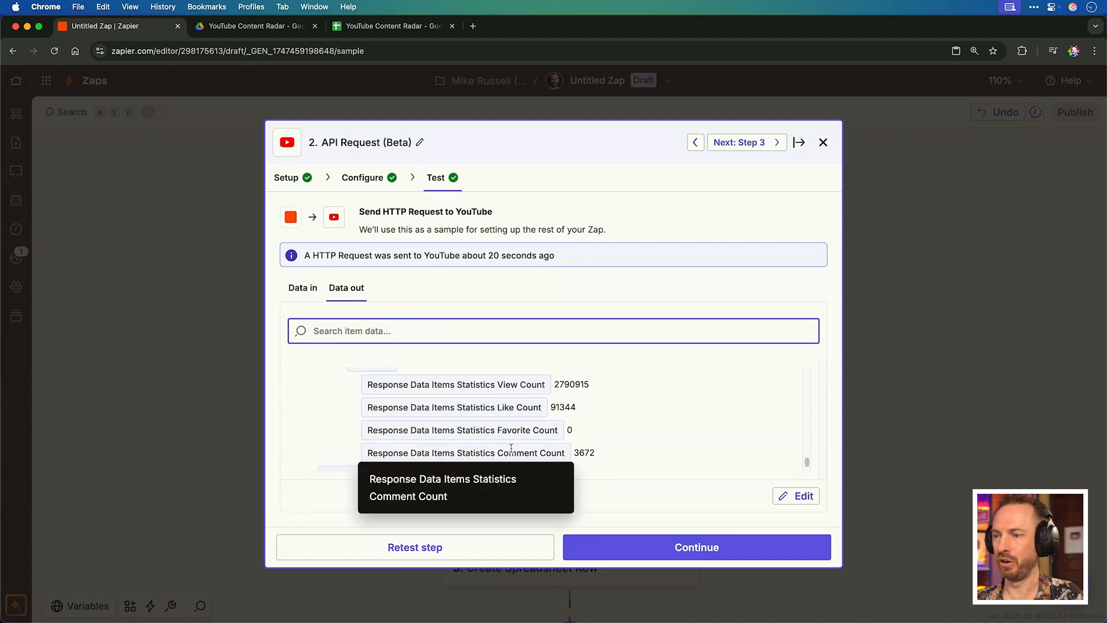
mouse_move(501, 407)
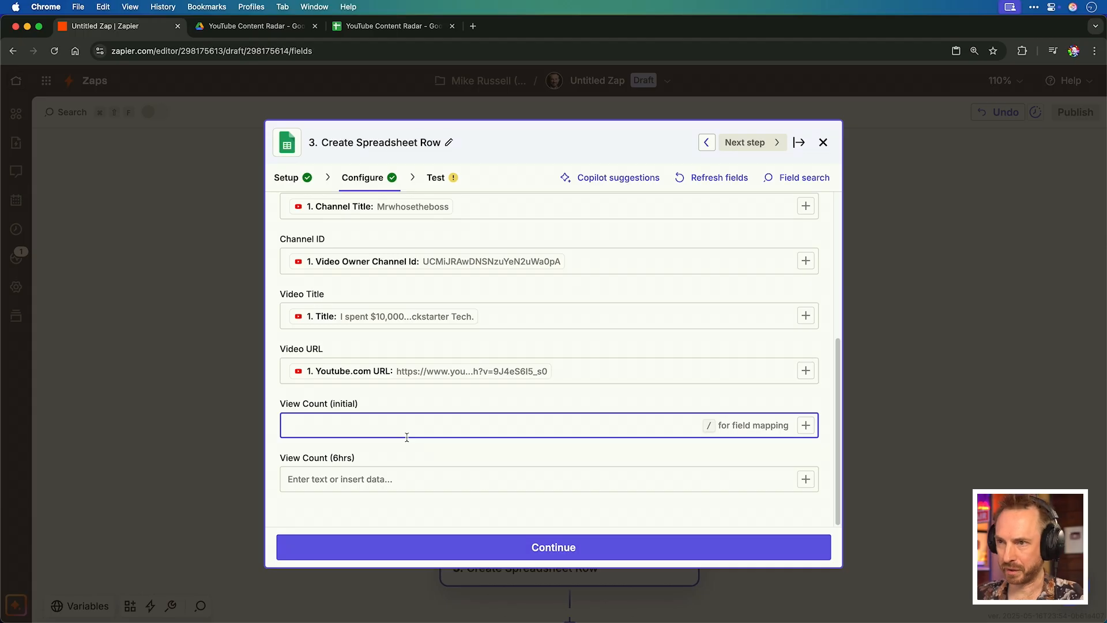
Map the response's Statistics View Count into the row's View Count (initial)
text(/)
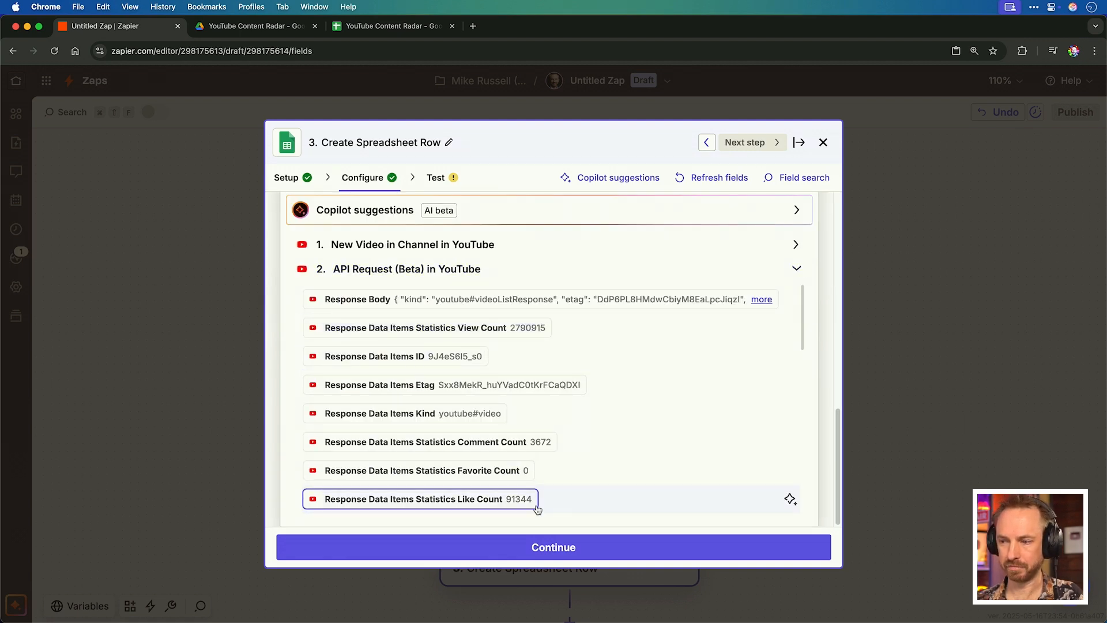
click(393, 26)
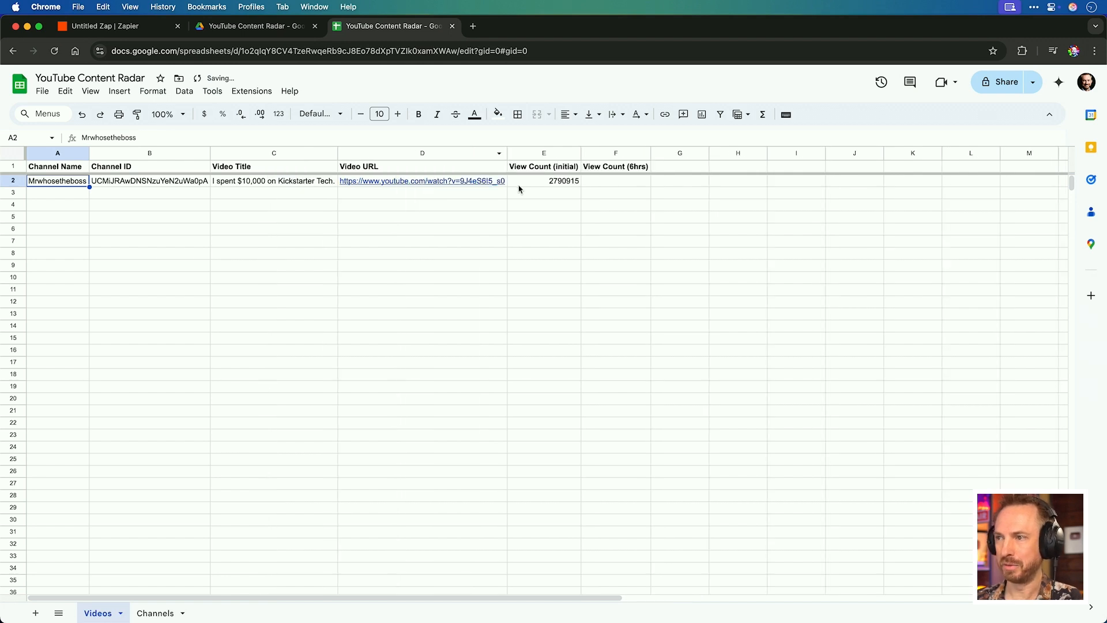
Confirm the test row's View Count (initial) cell shows 2790915
click(542, 181)
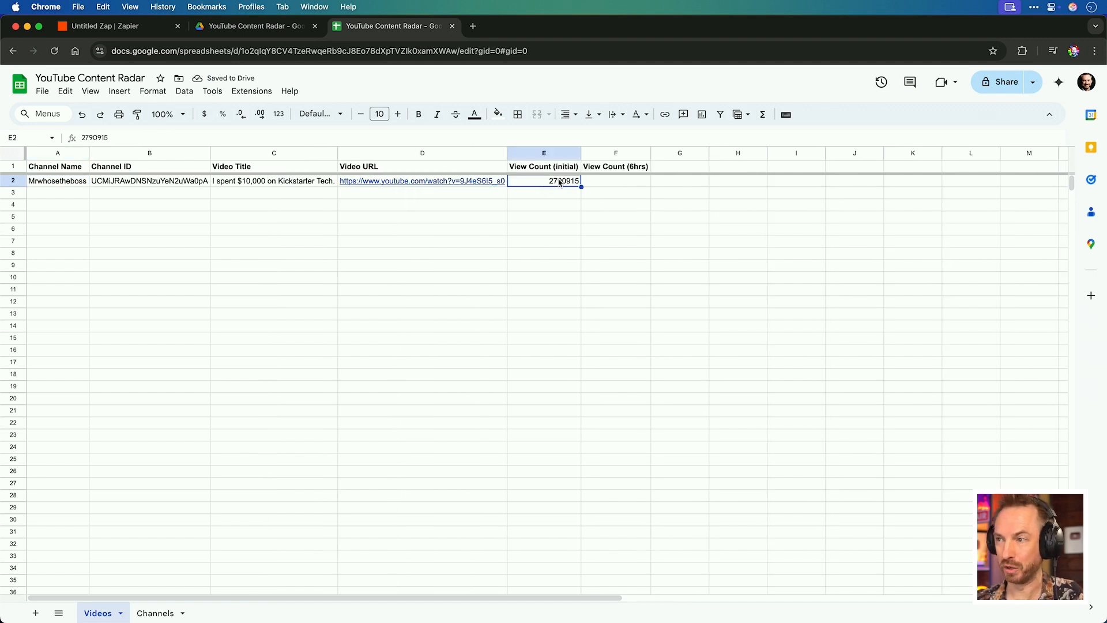
click(106, 27)
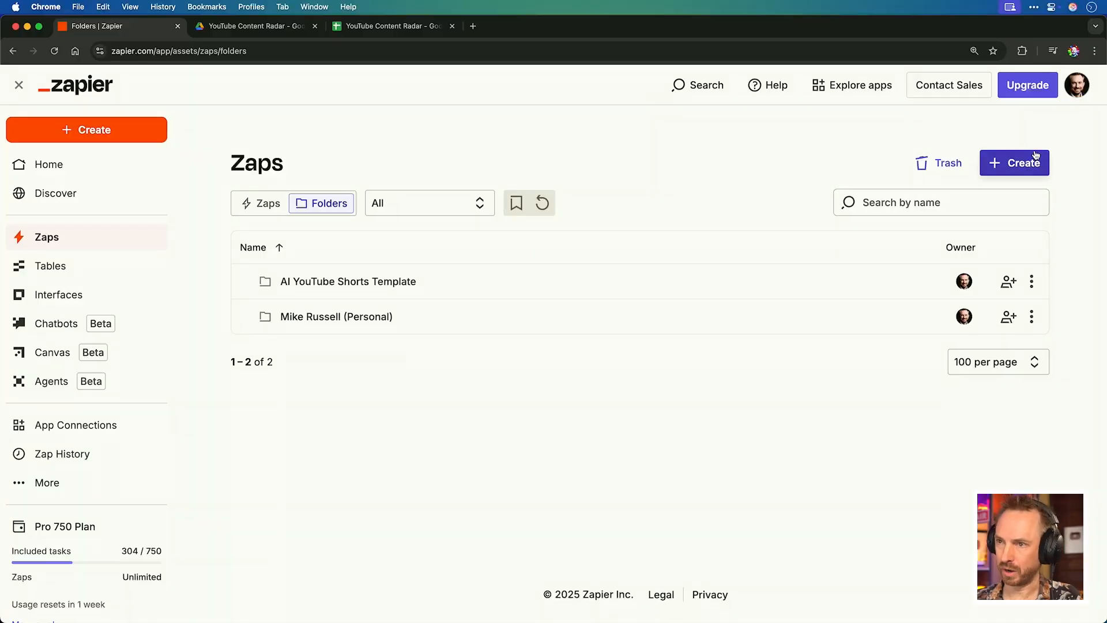
Create a 'YouTube Content Radar' folder and start a new zap in it
click(1013, 162)
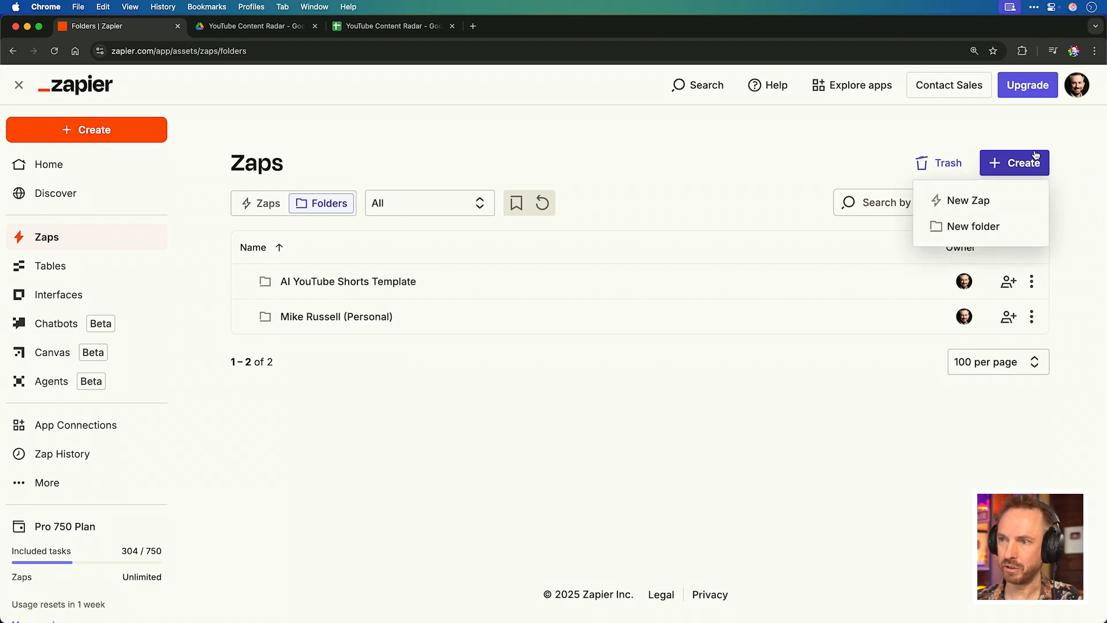
click(972, 226)
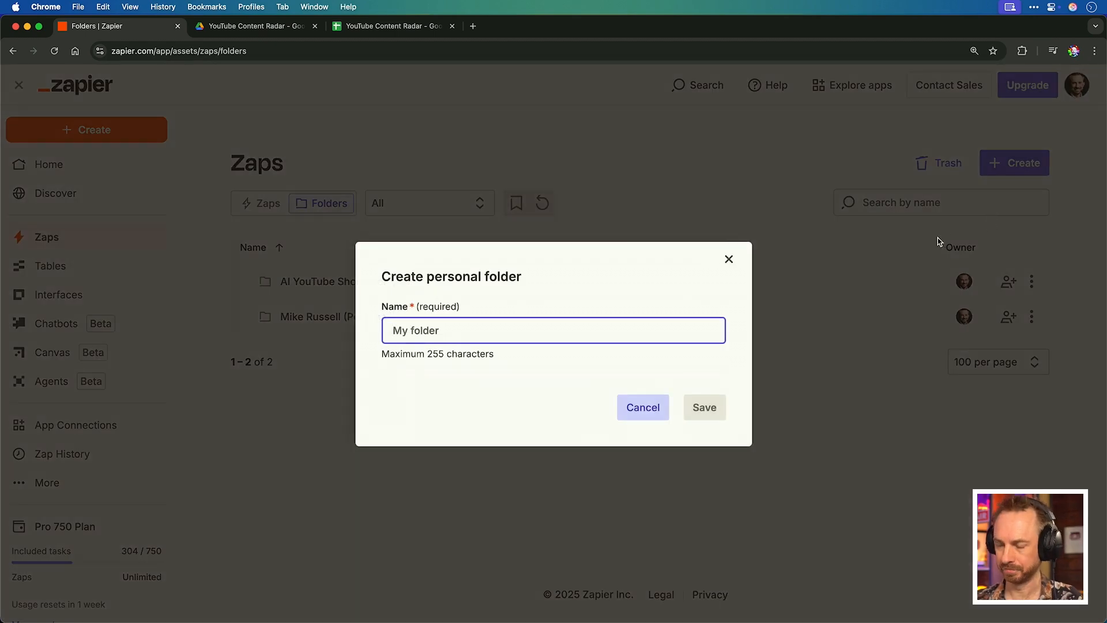
click(703, 407)
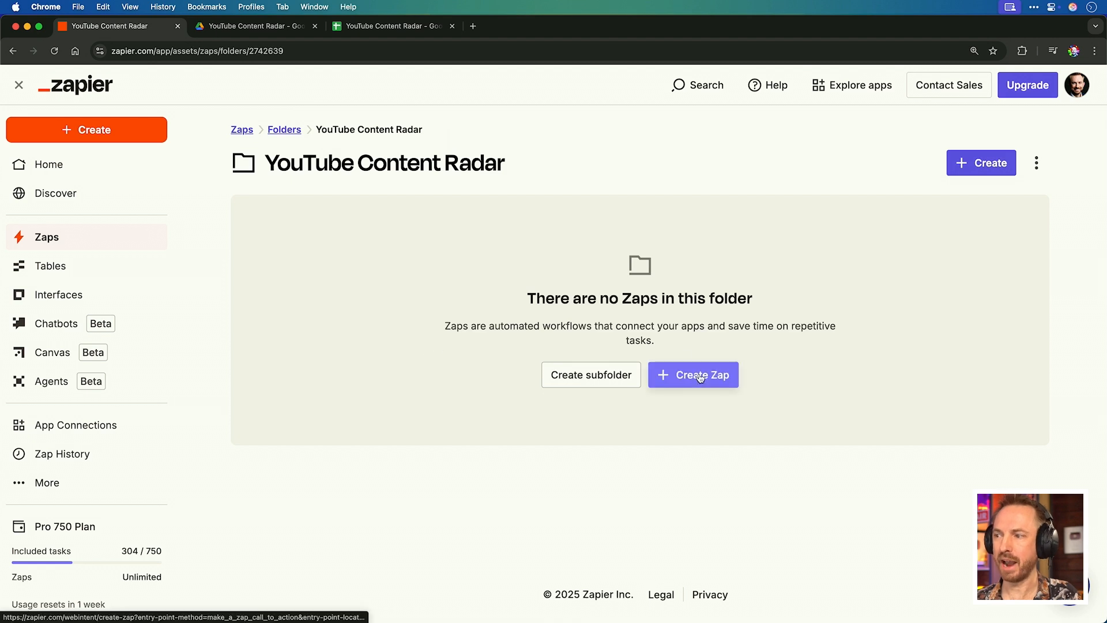
click(693, 375)
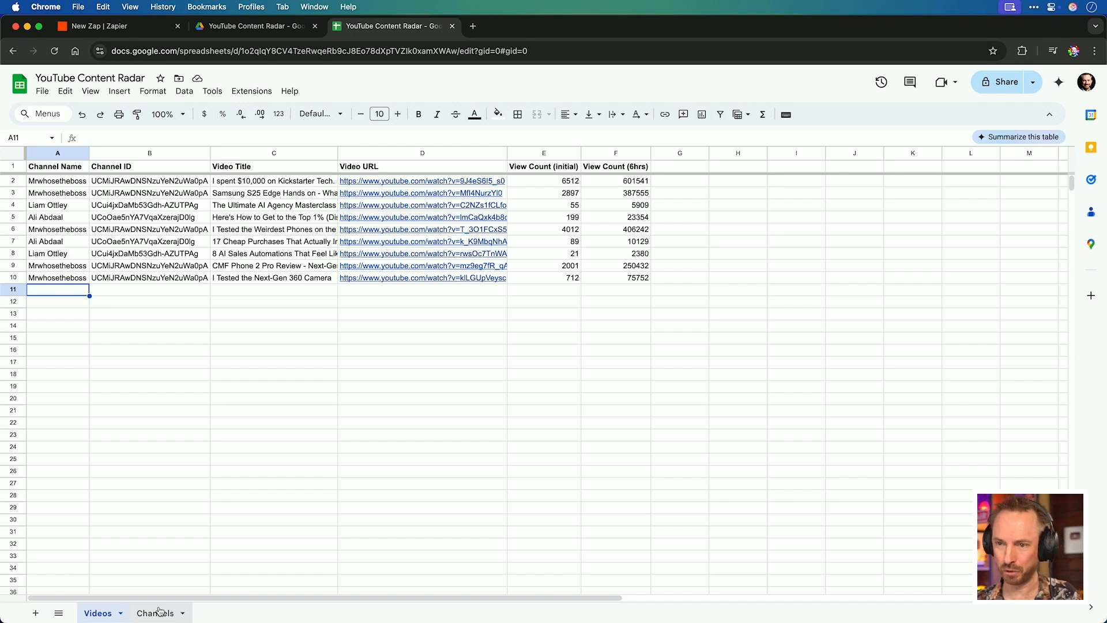
View the Channels sheet after reviewing the nine tracked videos
click(155, 612)
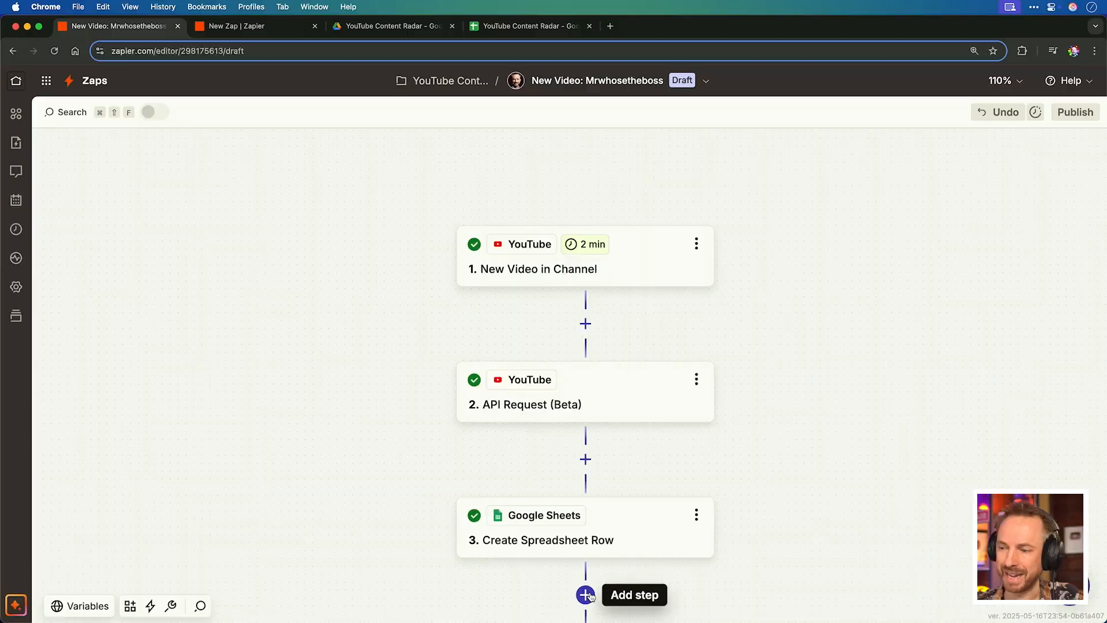
Add a Delay by Zapier 'Delay For' step with a value of 6 after the spreadsheet row step
click(584, 595)
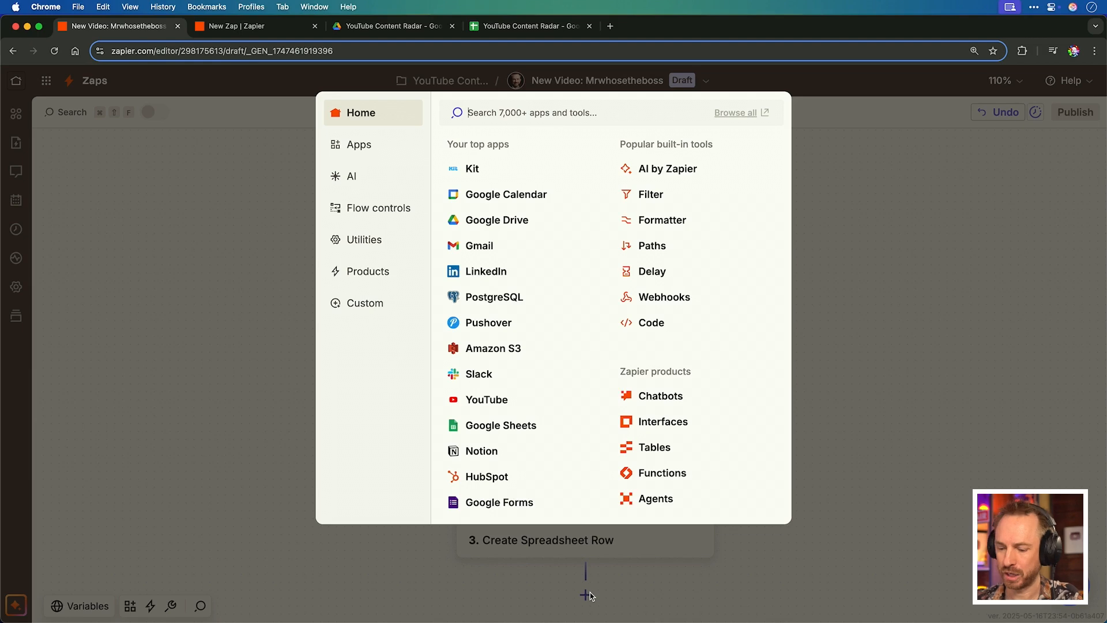
text(dela)
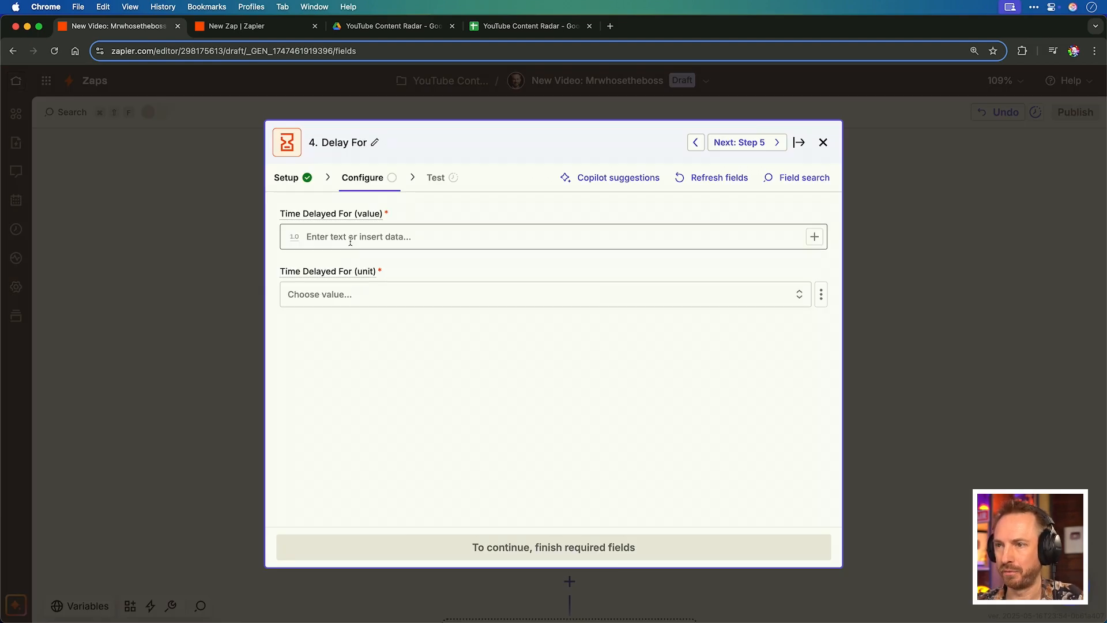
text(6)
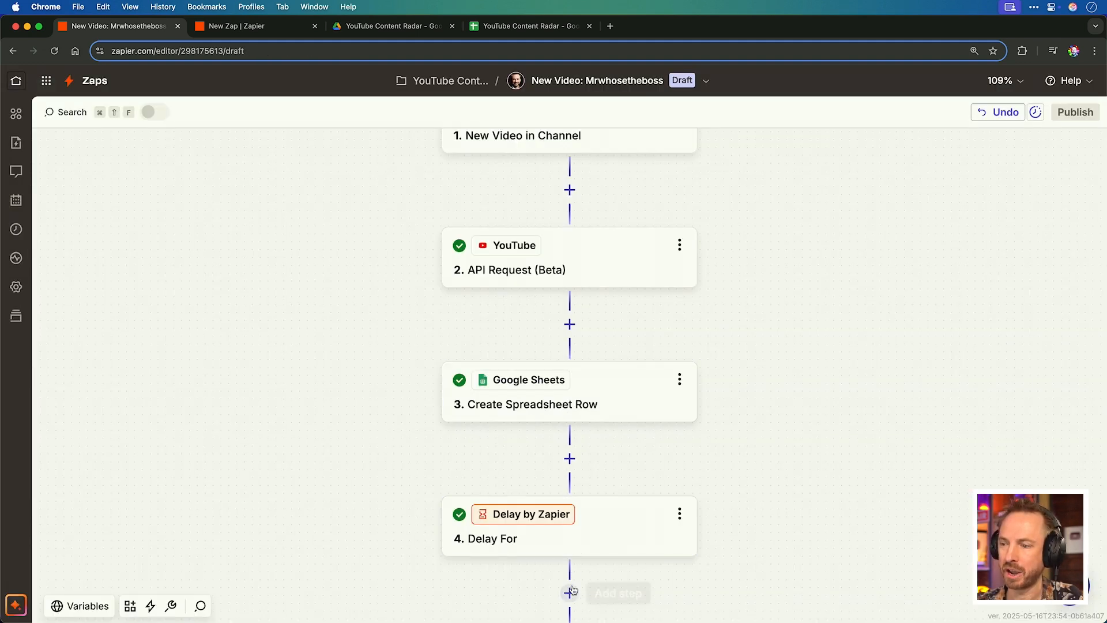
mouse_move(569, 592)
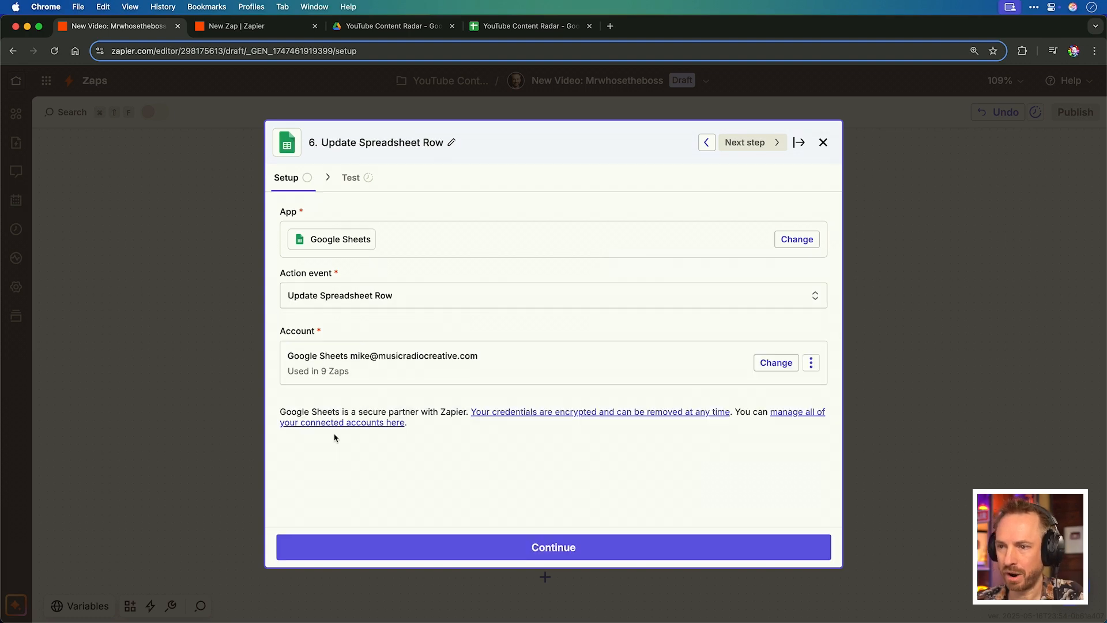
Confirm the Update Spreadsheet Row account, map Row to step 3's ID, and begin mapping View Count (6hrs)
click(552, 547)
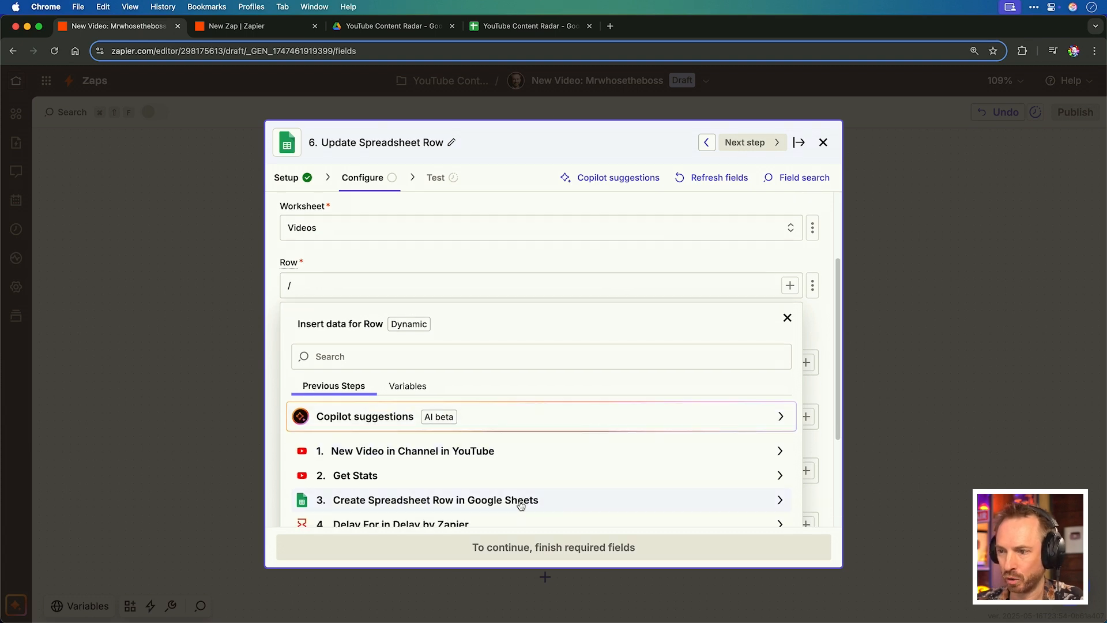
click(434, 499)
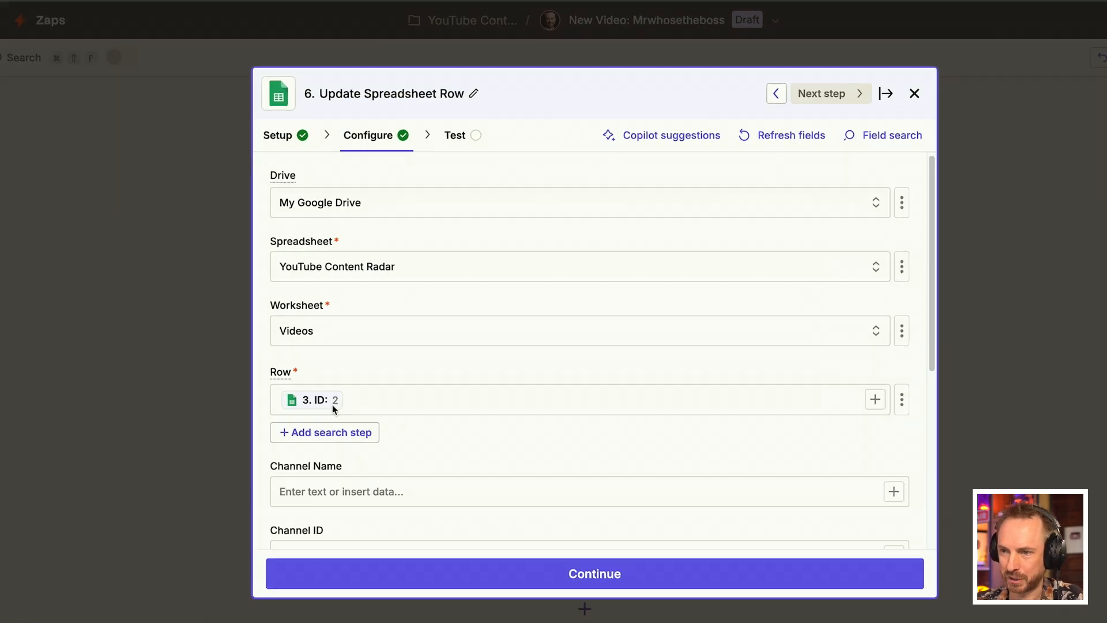
scroll(down, 3)
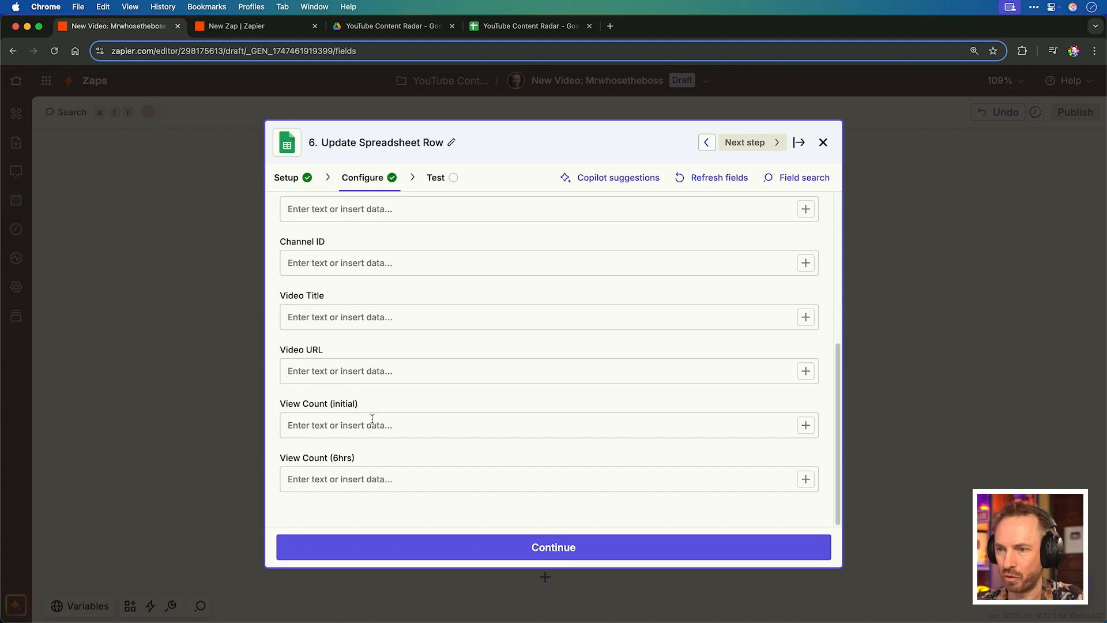
click(549, 478)
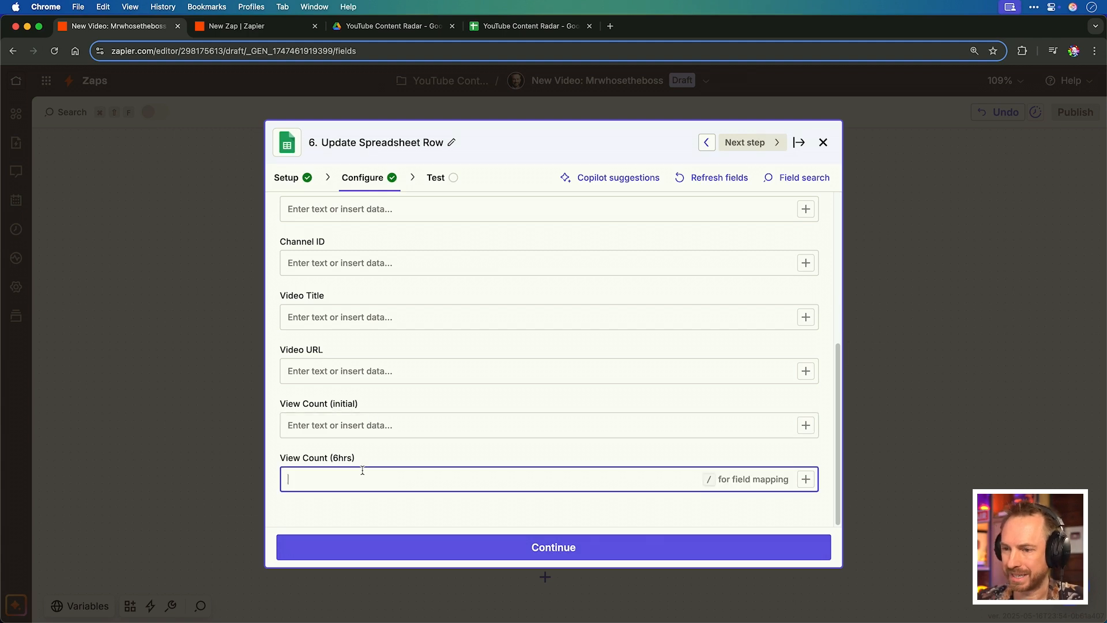
text(/)
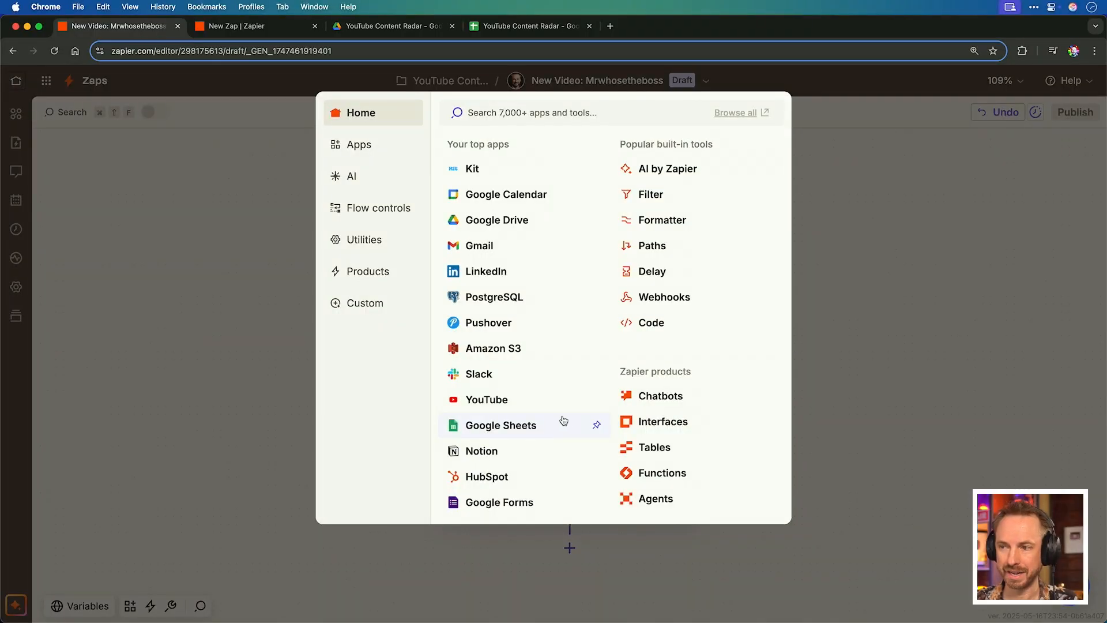
Add a Google Sheets Lookup Spreadsheet Row step and confirm its setup for the channel row
click(501, 424)
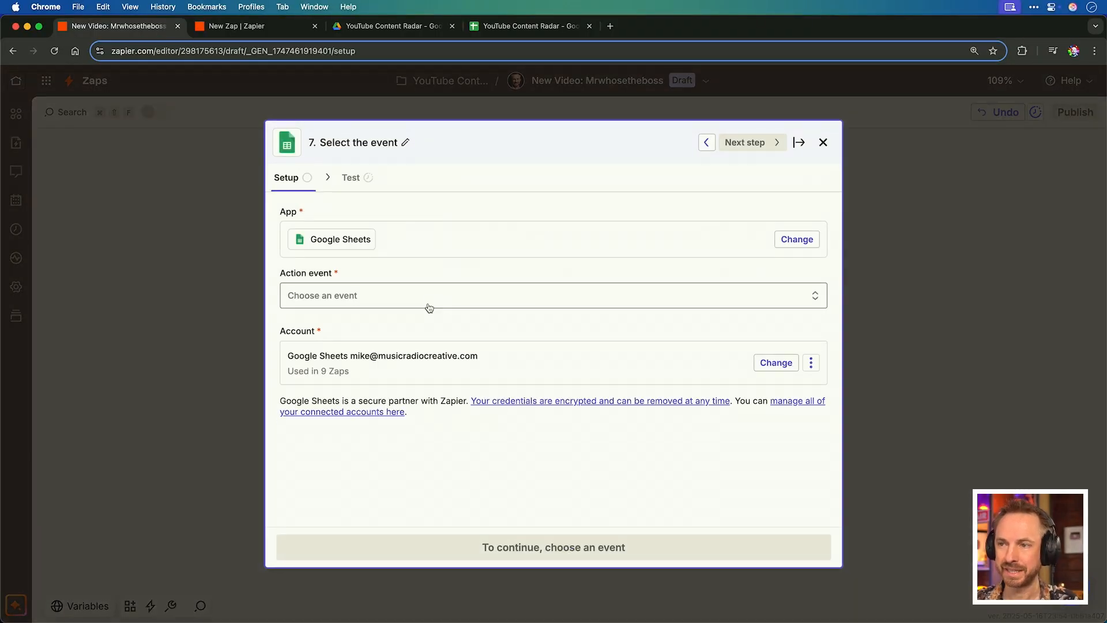
click(552, 296)
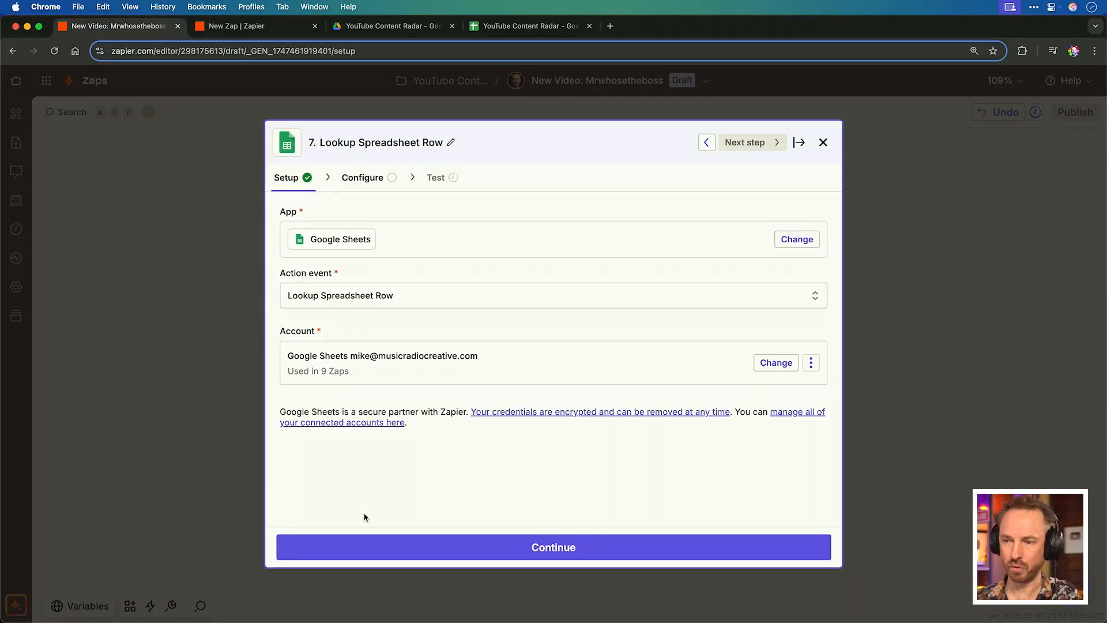
click(552, 546)
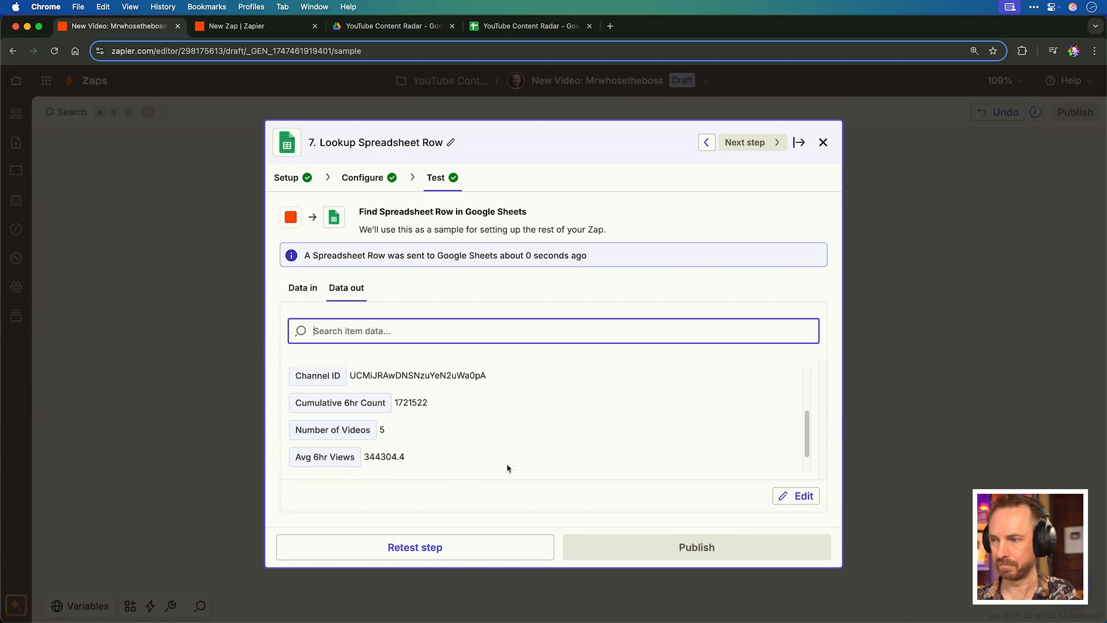
Add an Update Spreadsheet Row step mapped to step 7's row ID with summed count and incremented video number
text(update)
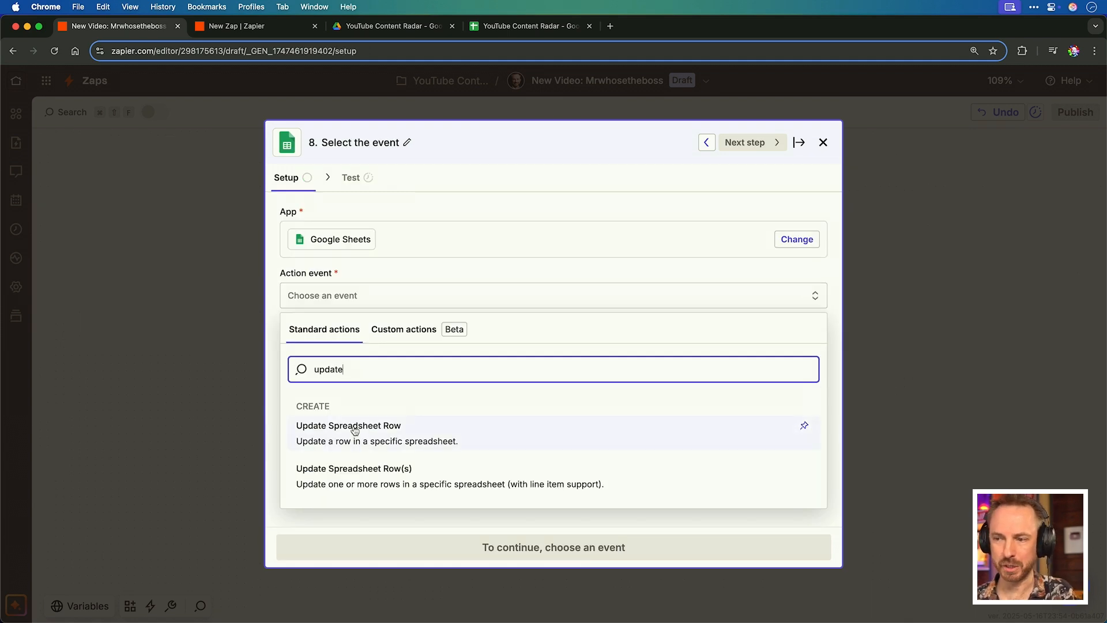
click(348, 426)
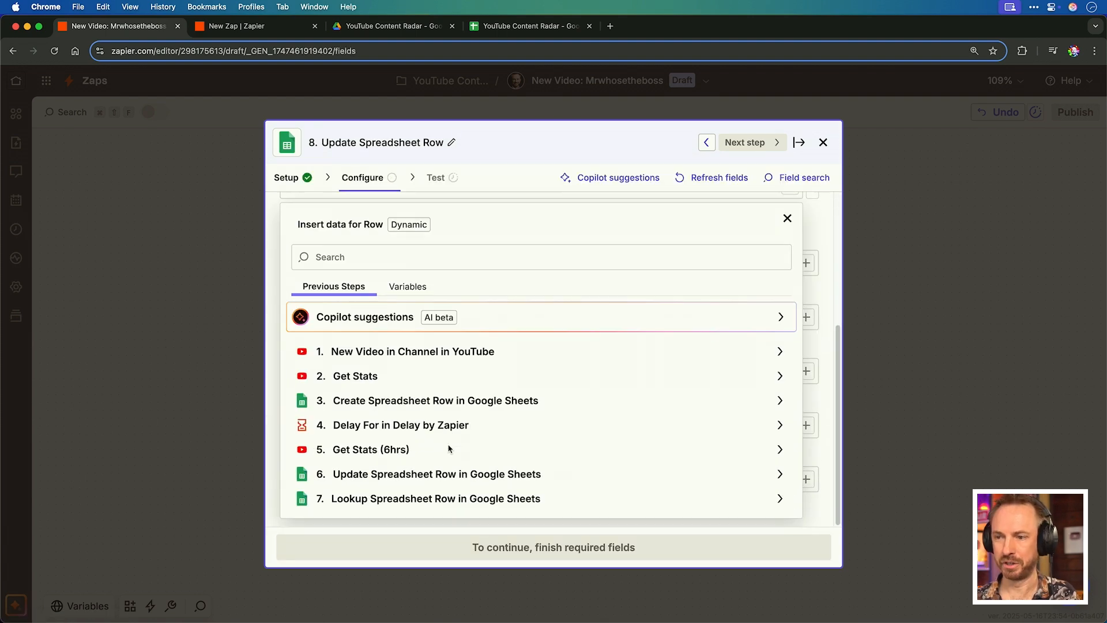
click(434, 498)
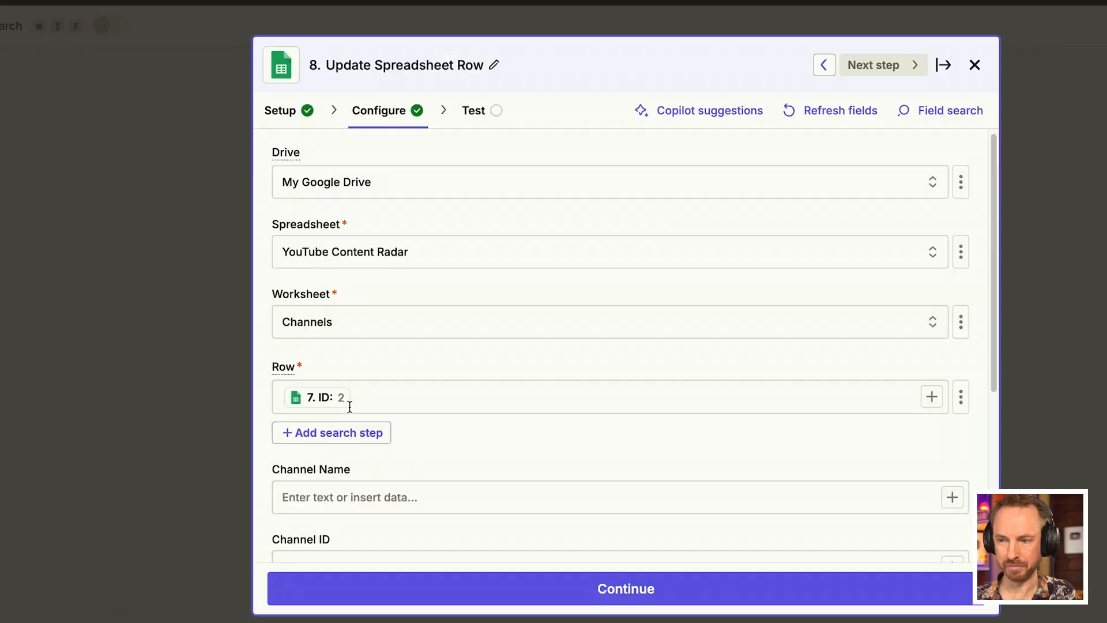
scroll(down, 3)
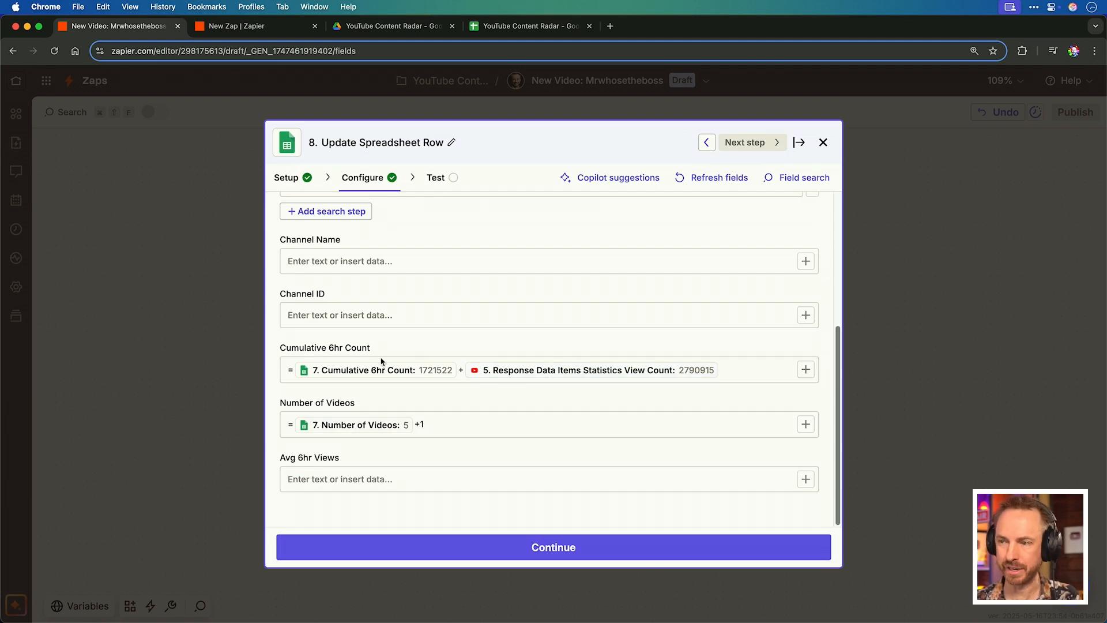
mouse_move(398, 341)
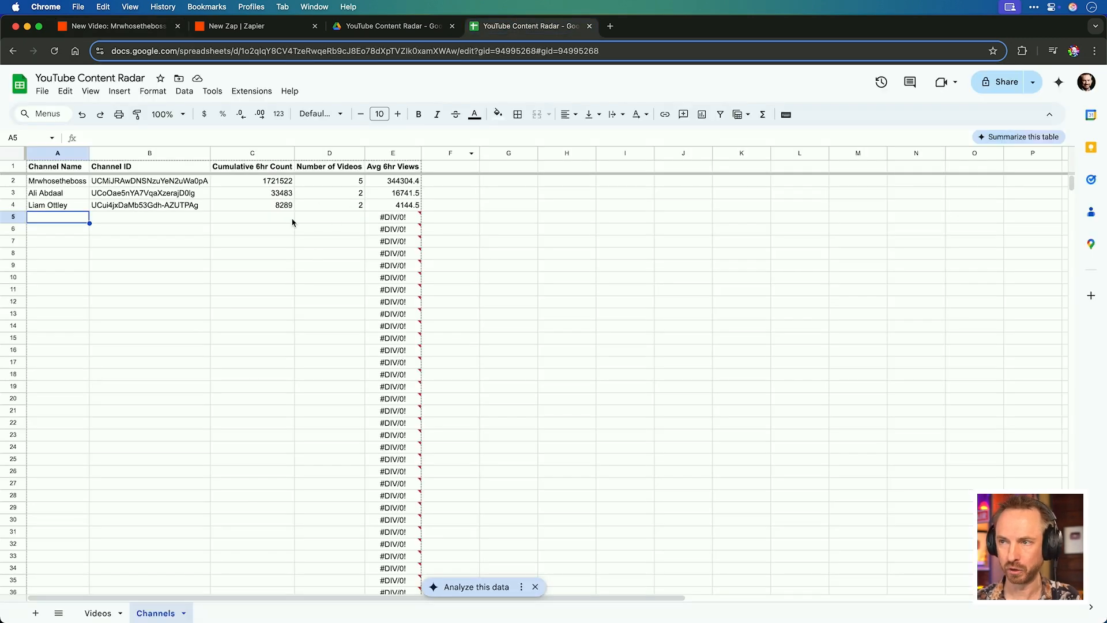
click(113, 25)
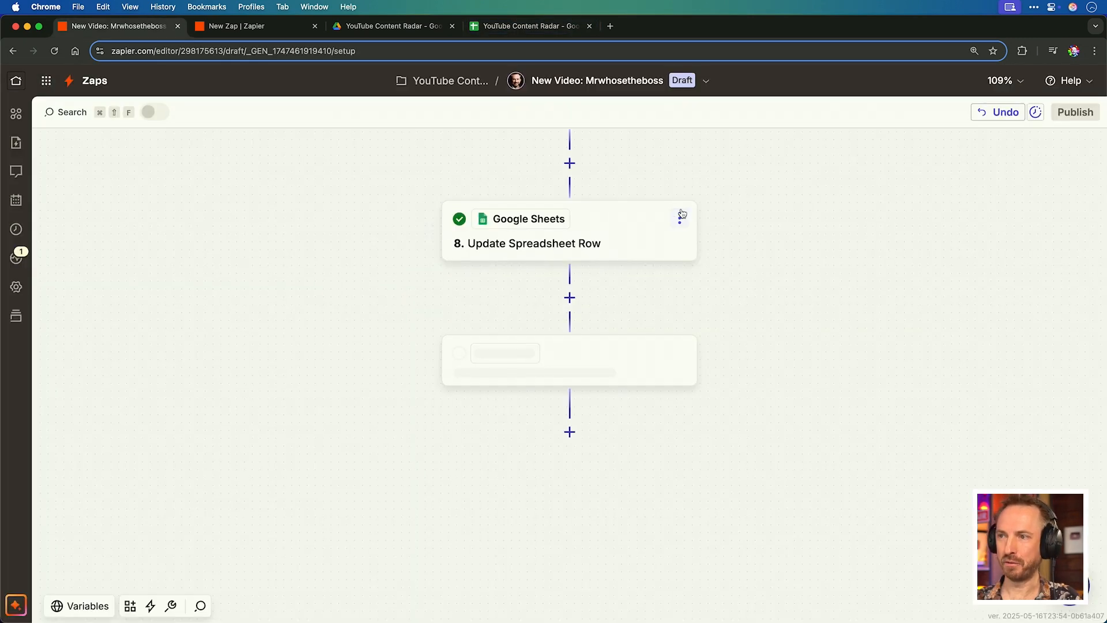
Configure the Formatter step with the Numbers event and a transform, giving a test output near 3.106
click(568, 360)
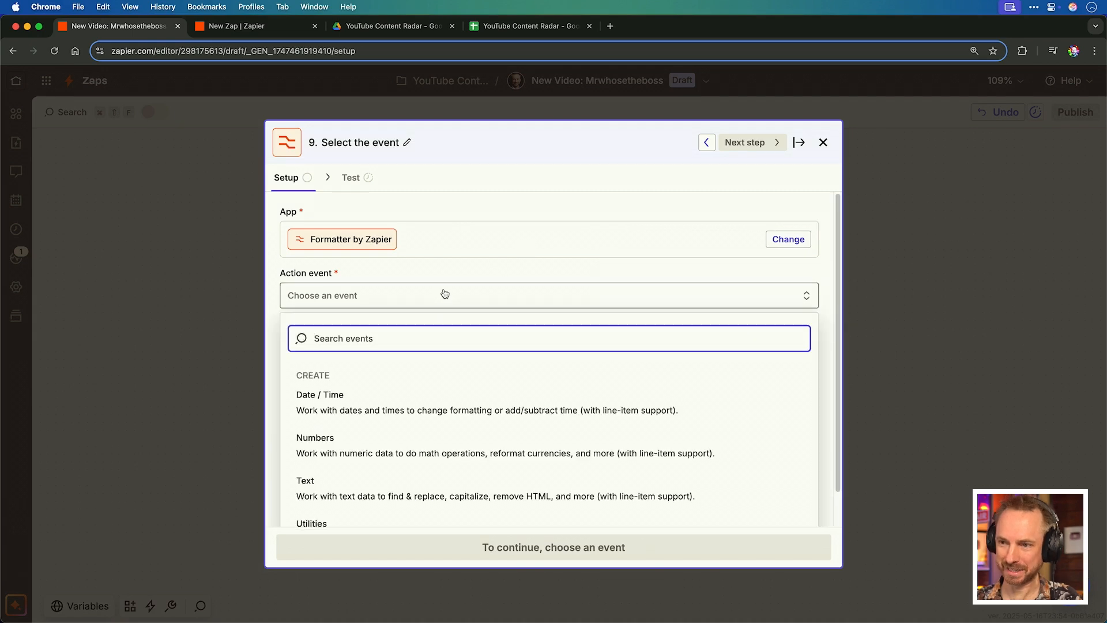
click(315, 437)
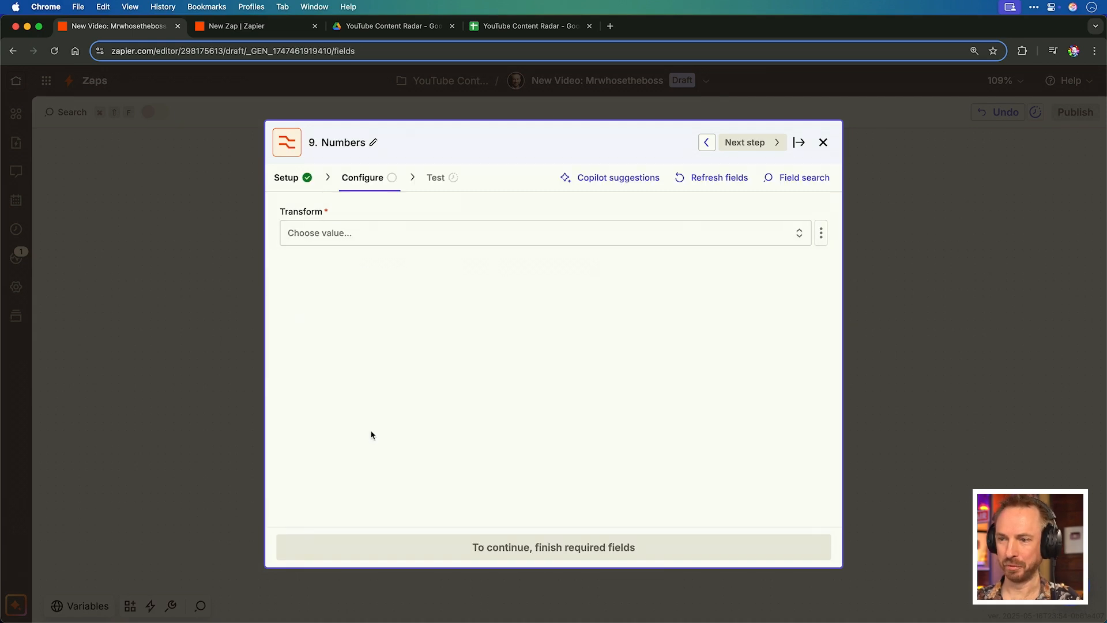
click(543, 232)
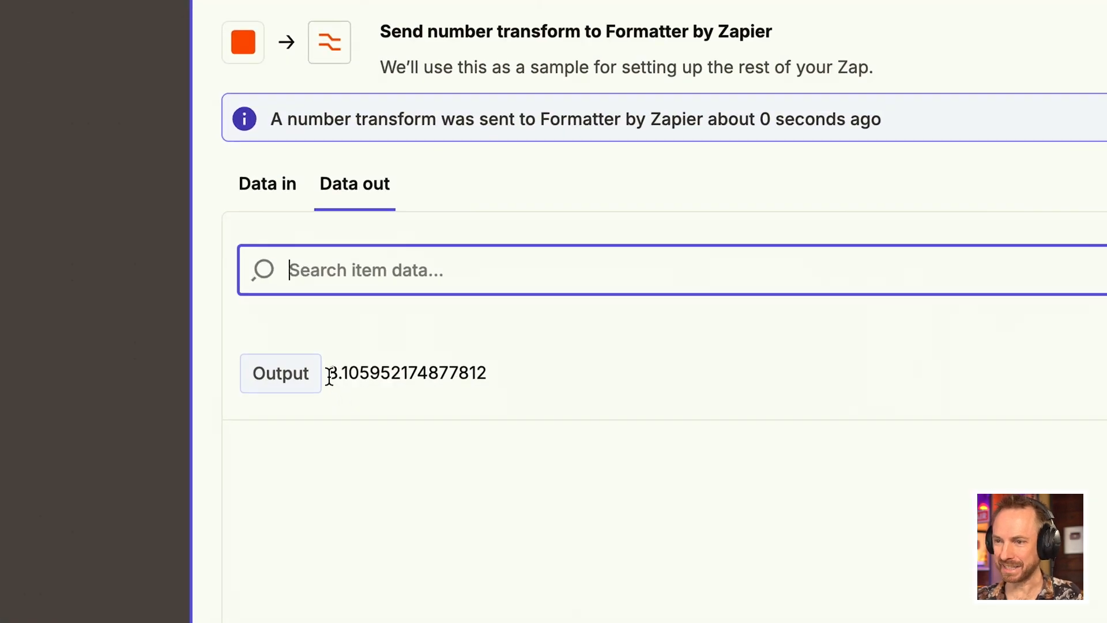
double_click(406, 373)
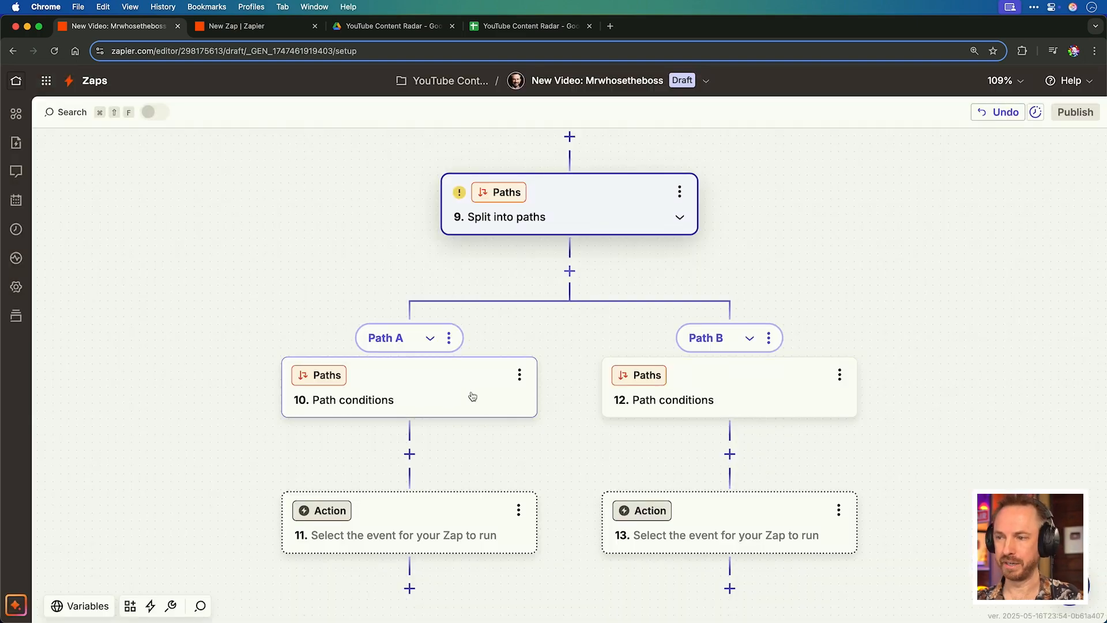
Set Path A to continue when 9. Output is greater than 1.5, and make Path B the fallback
click(408, 386)
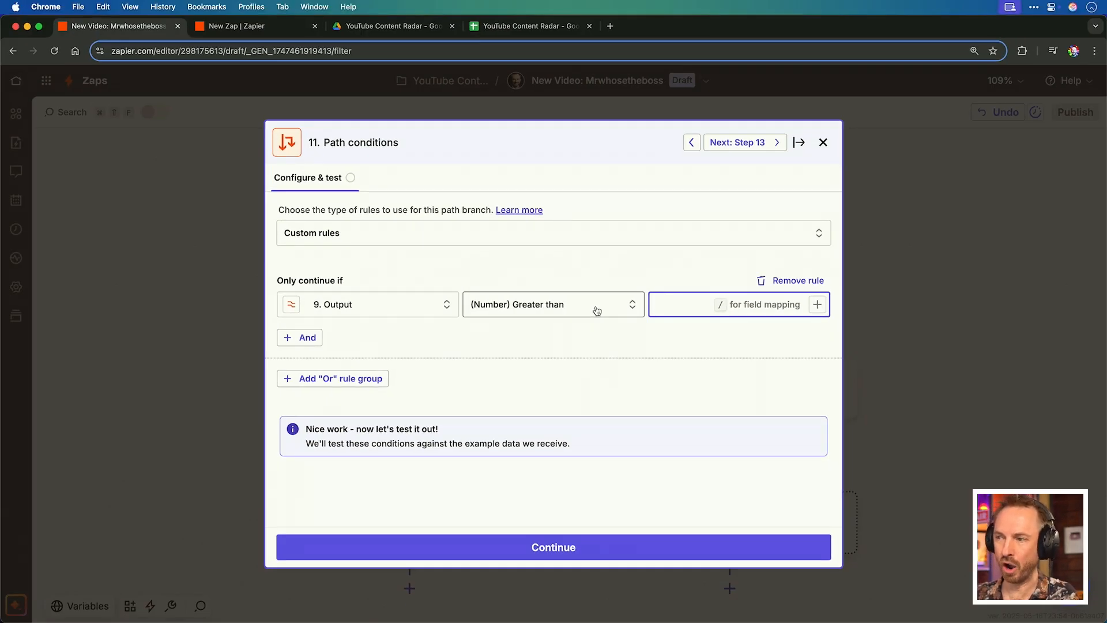
text(1.5)
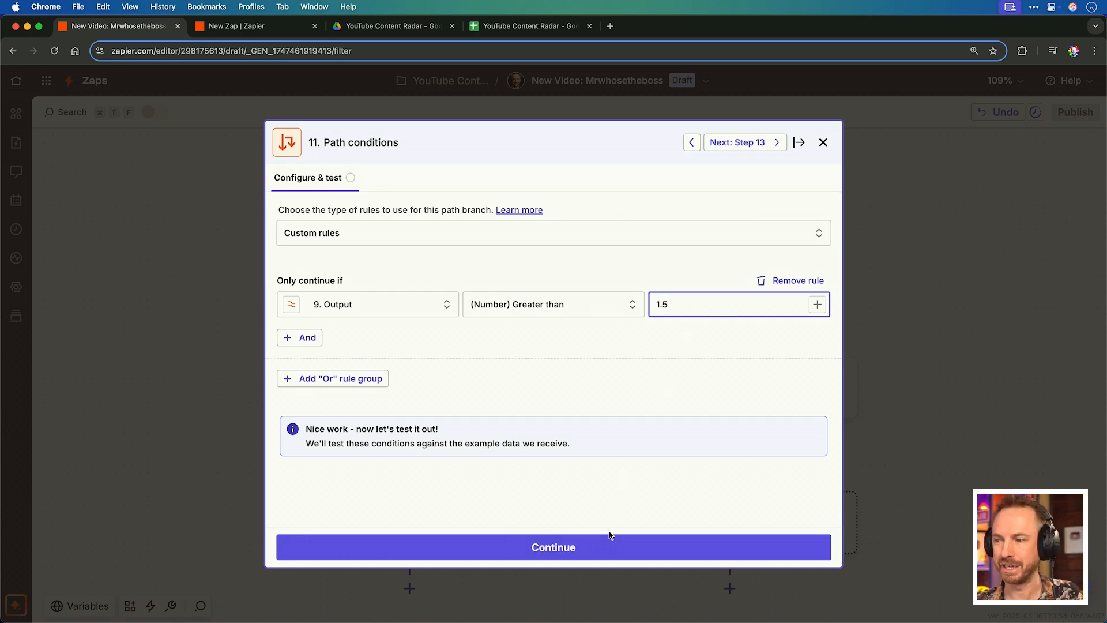
click(552, 547)
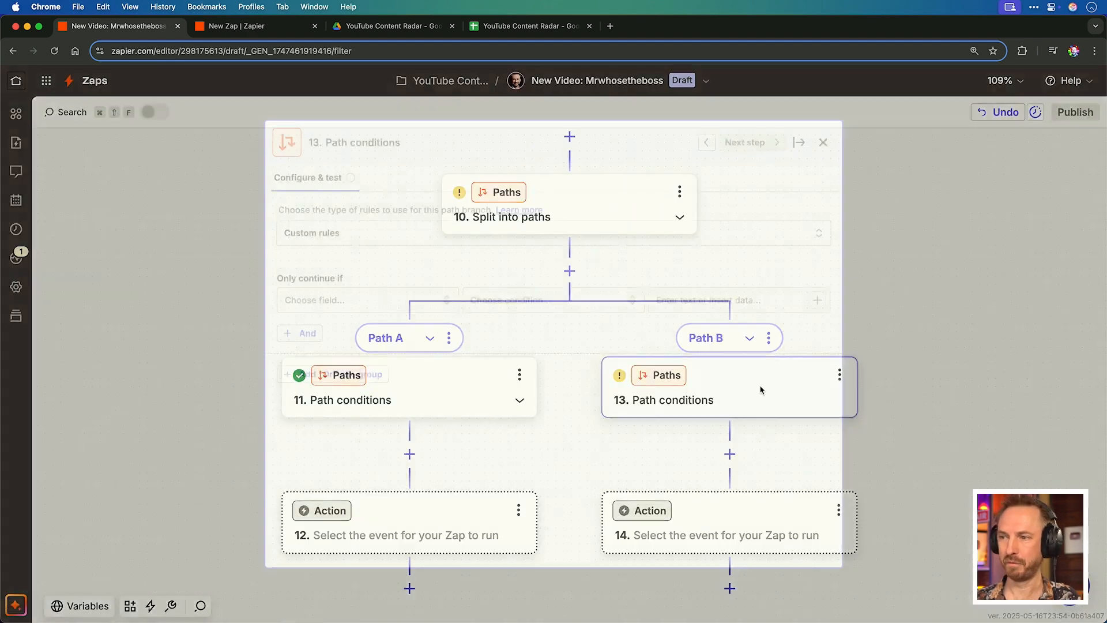
click(552, 231)
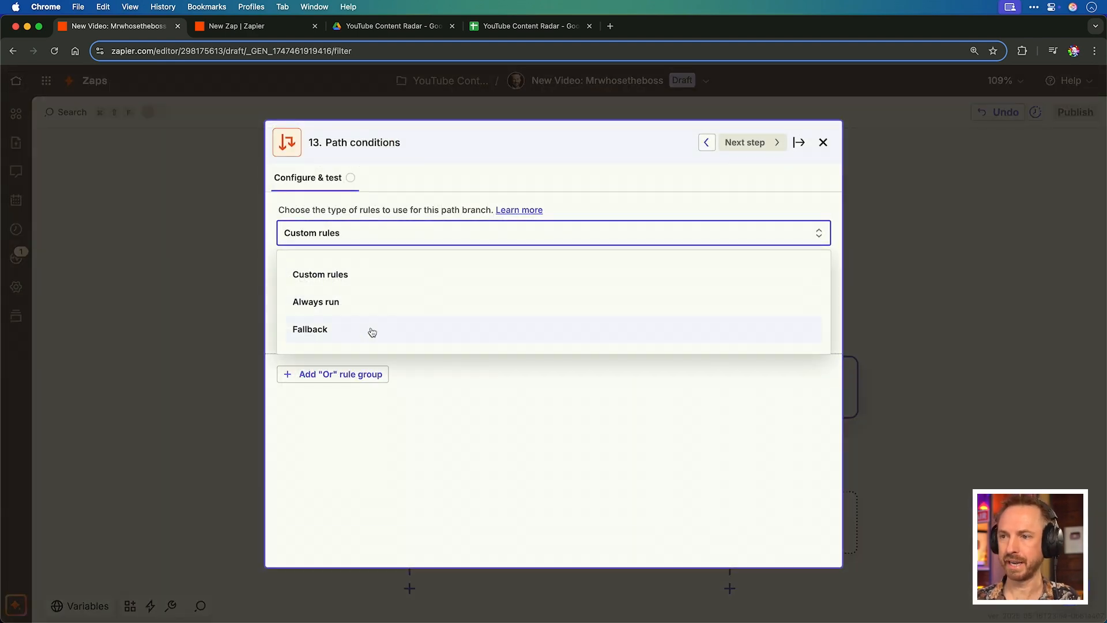
click(822, 142)
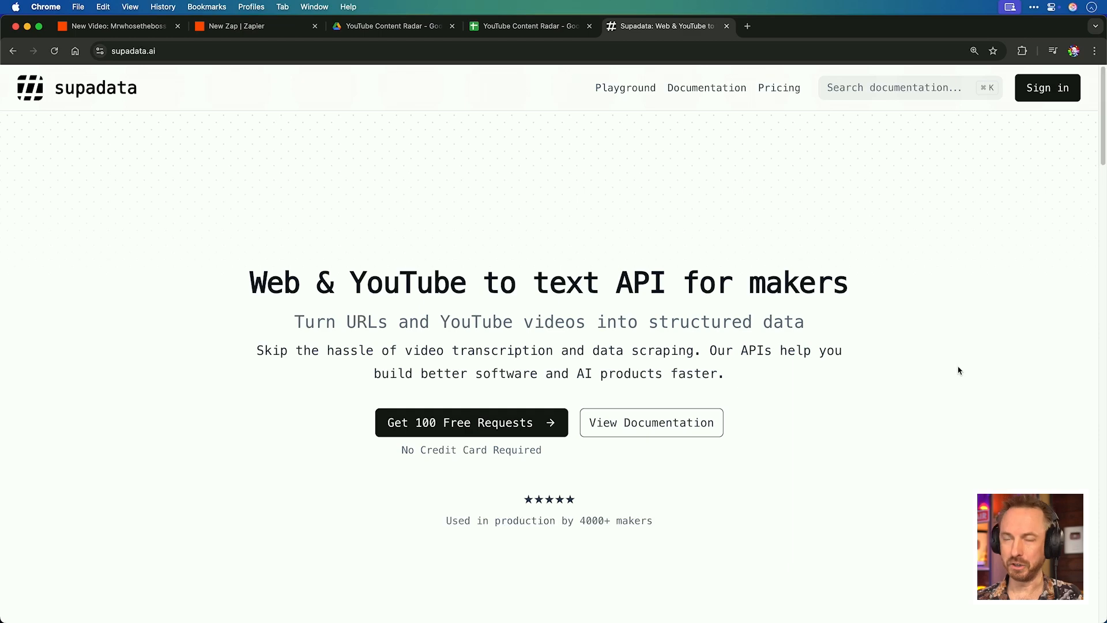
mouse_move(427, 398)
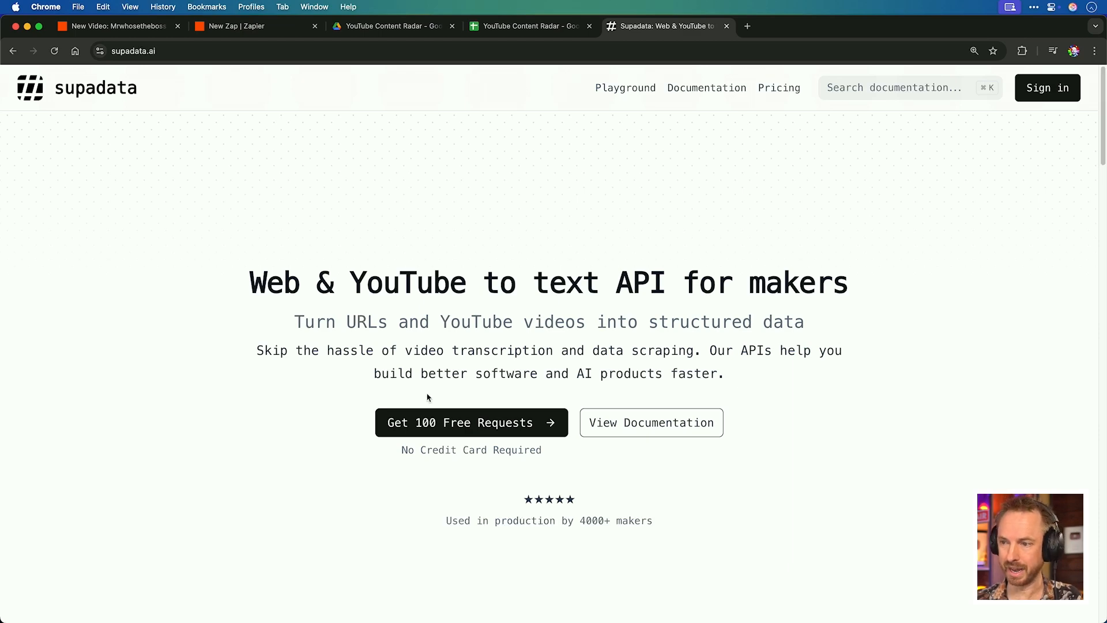
Subscribe to Supadata's free 100-requests-per-month plan and return to Zapier
click(470, 422)
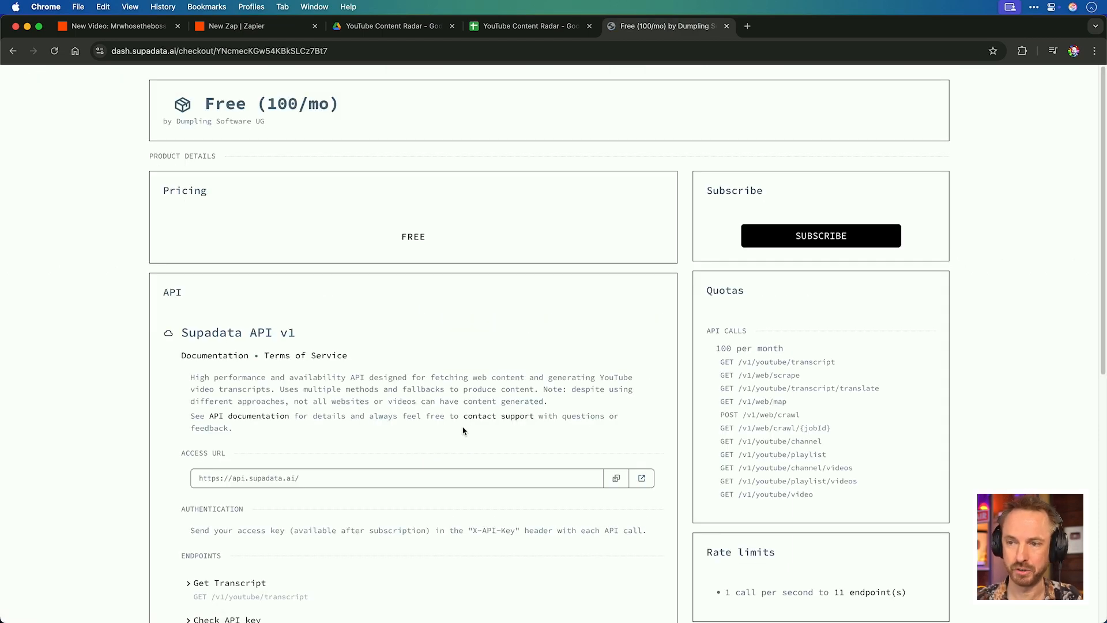
scroll(down, 3)
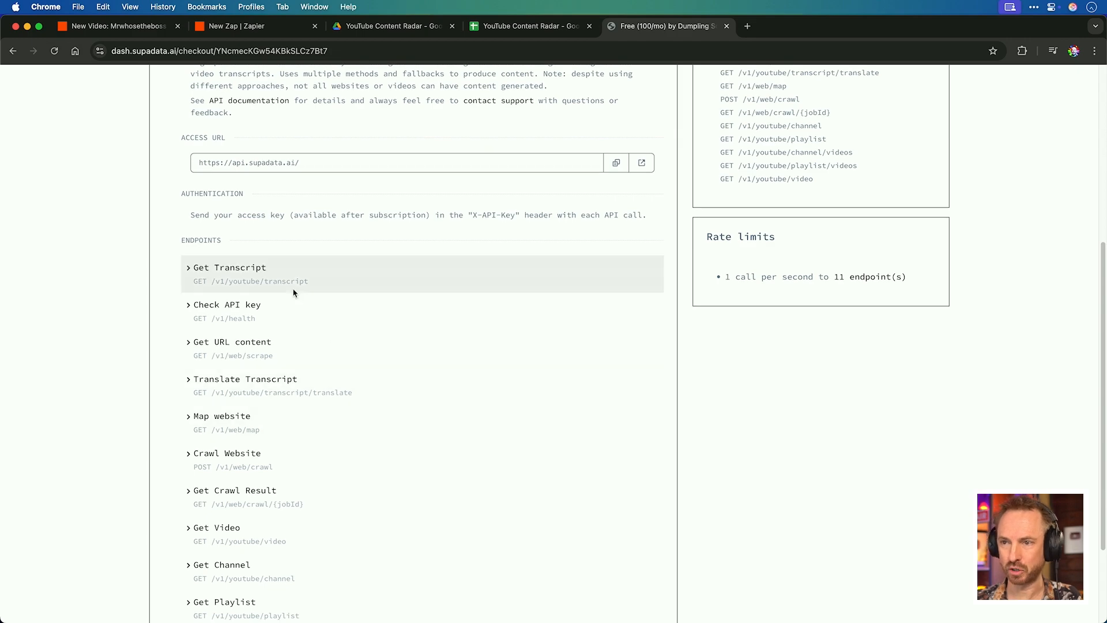
scroll(down, 3)
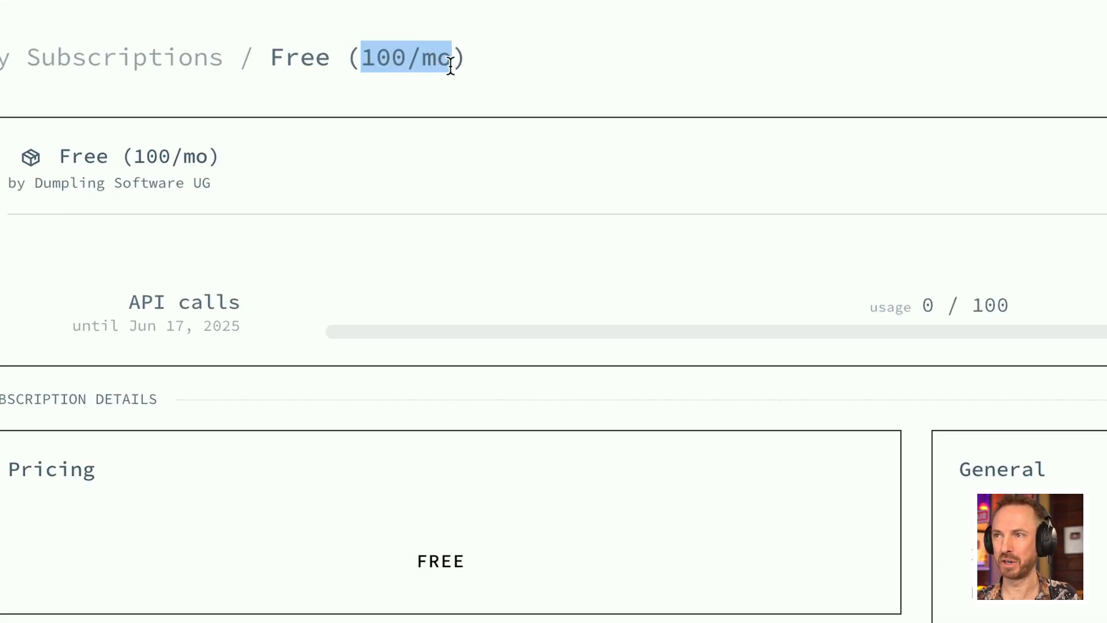
click(801, 26)
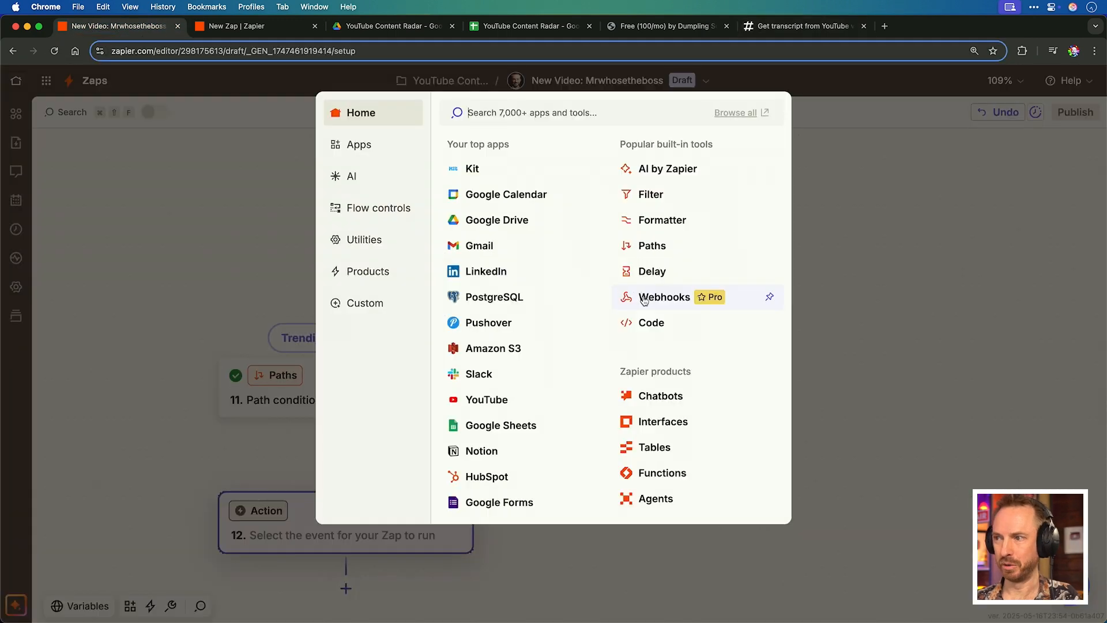
Set up a Webhooks GET step for Supadata with an x-api-key header and review its transcript test output
click(664, 296)
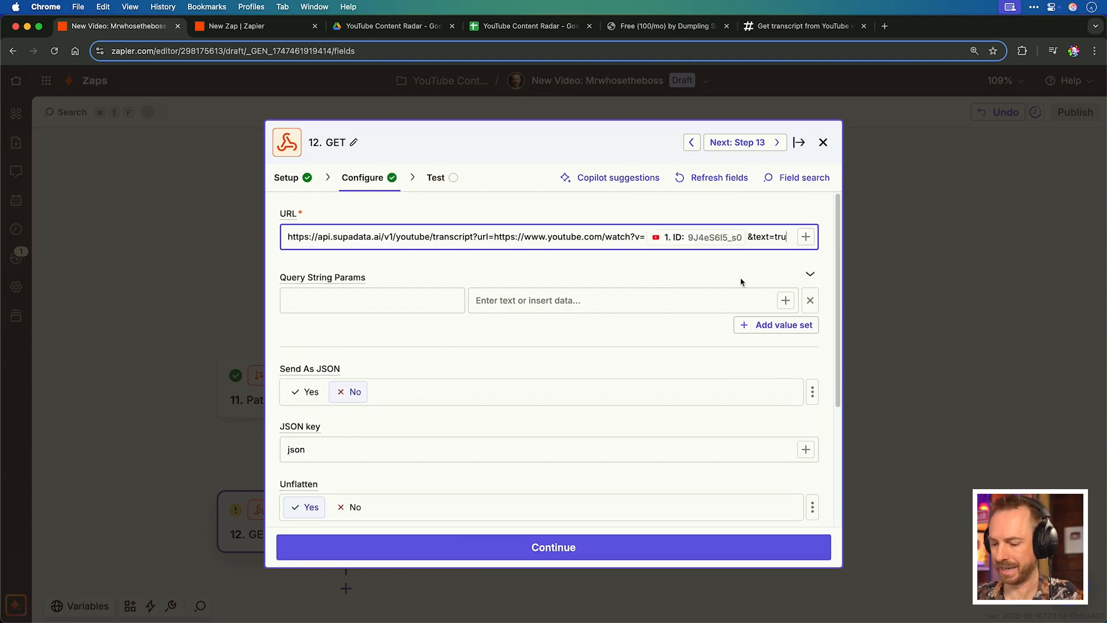
scroll(down, 3)
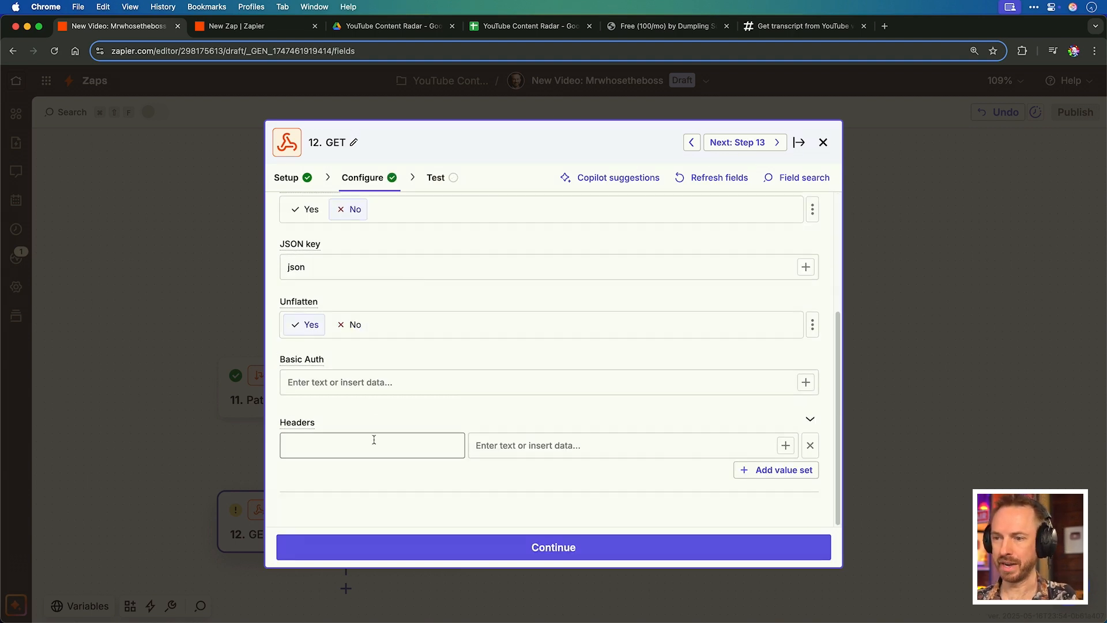
text(x-api-key)
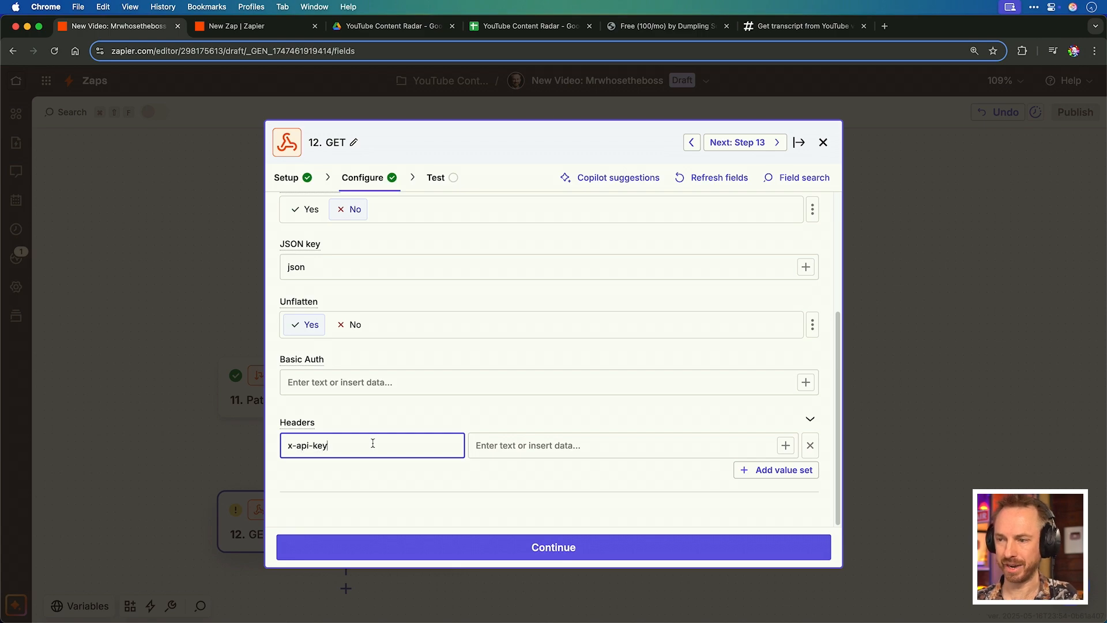
click(552, 546)
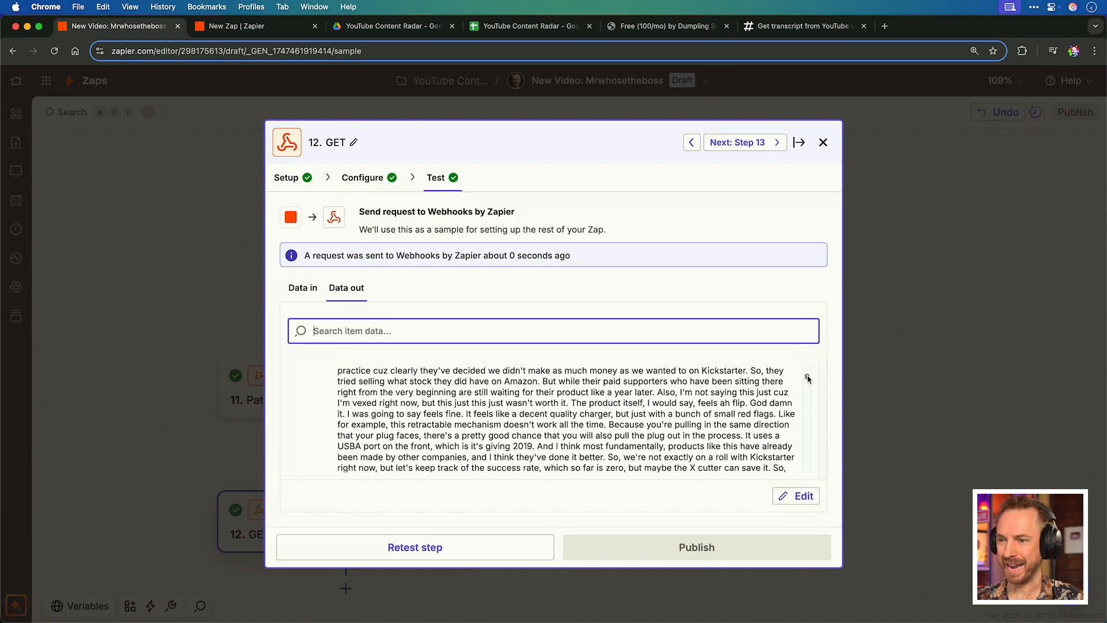
scroll(down, 3)
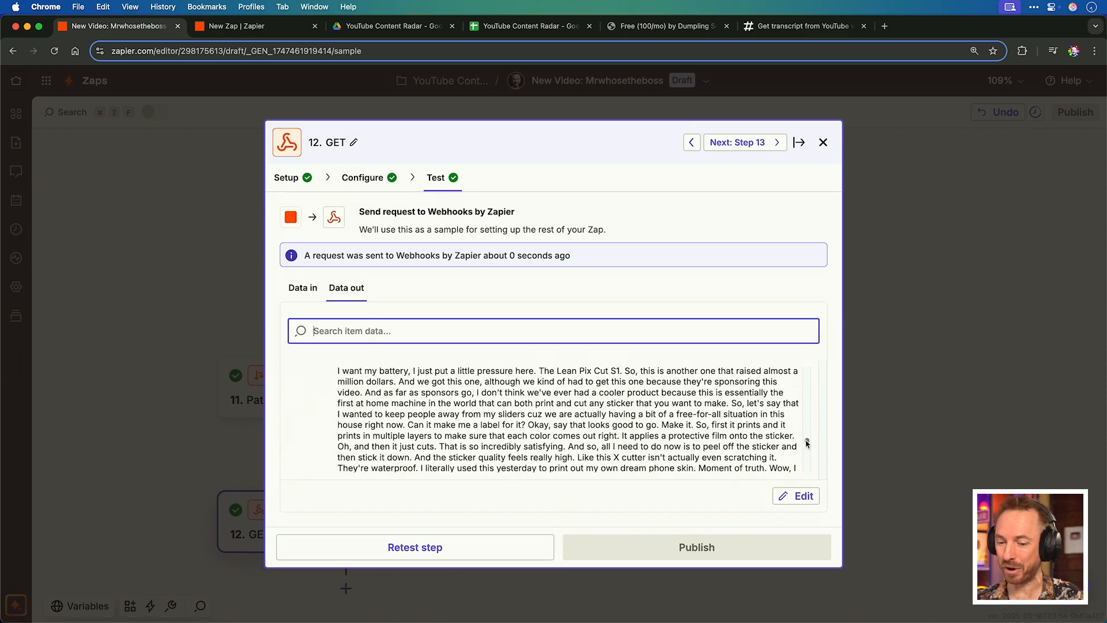
click(822, 142)
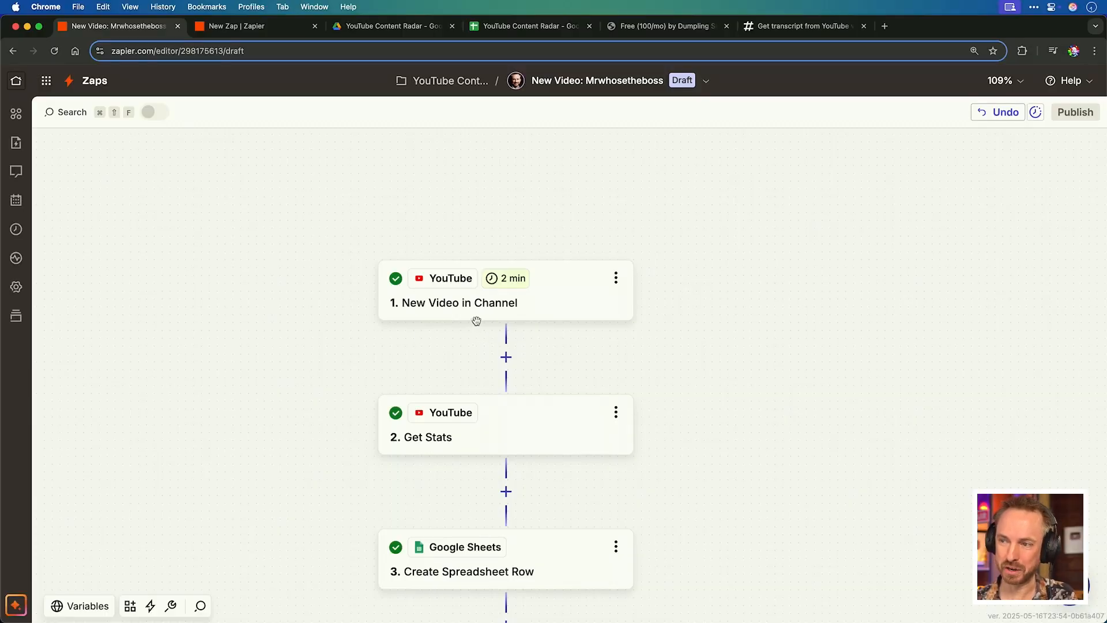
scroll(down, 3)
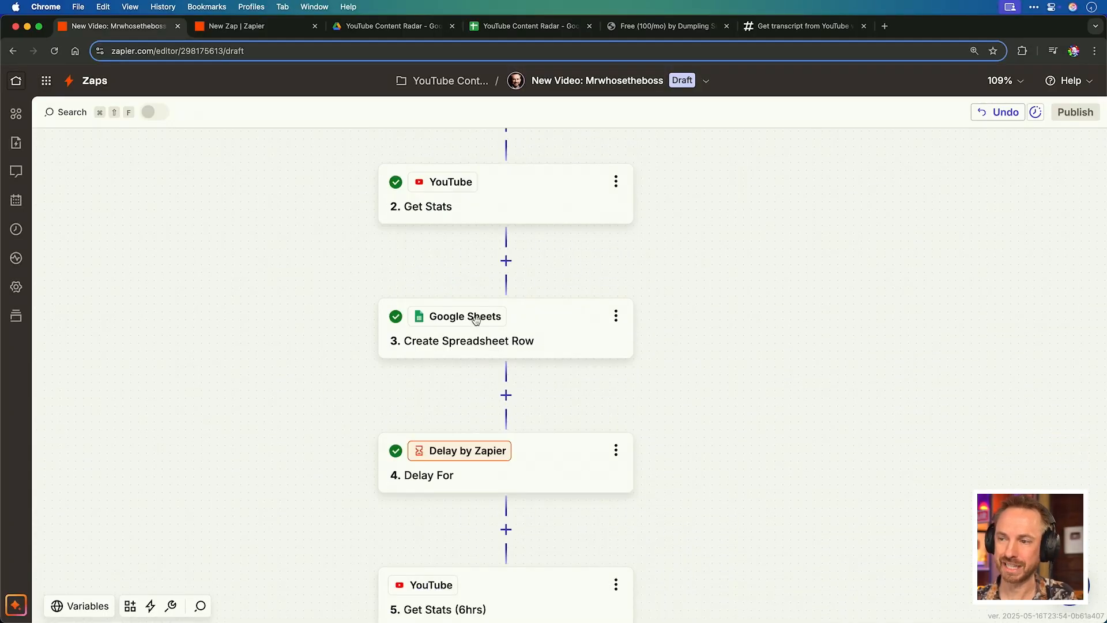
scroll(down, 3)
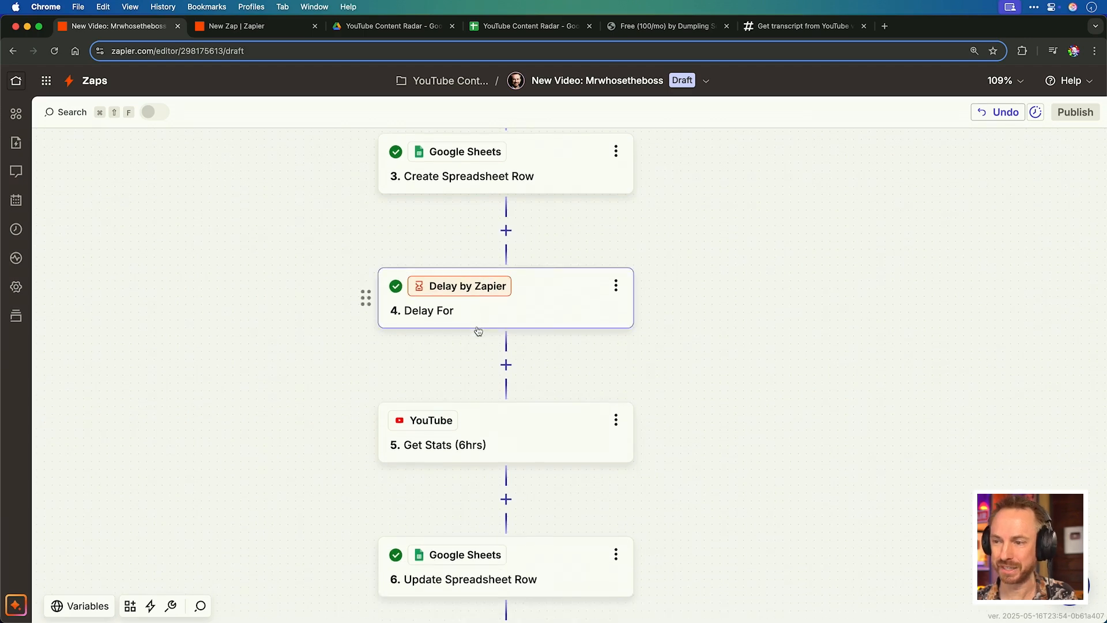
scroll(down, 3)
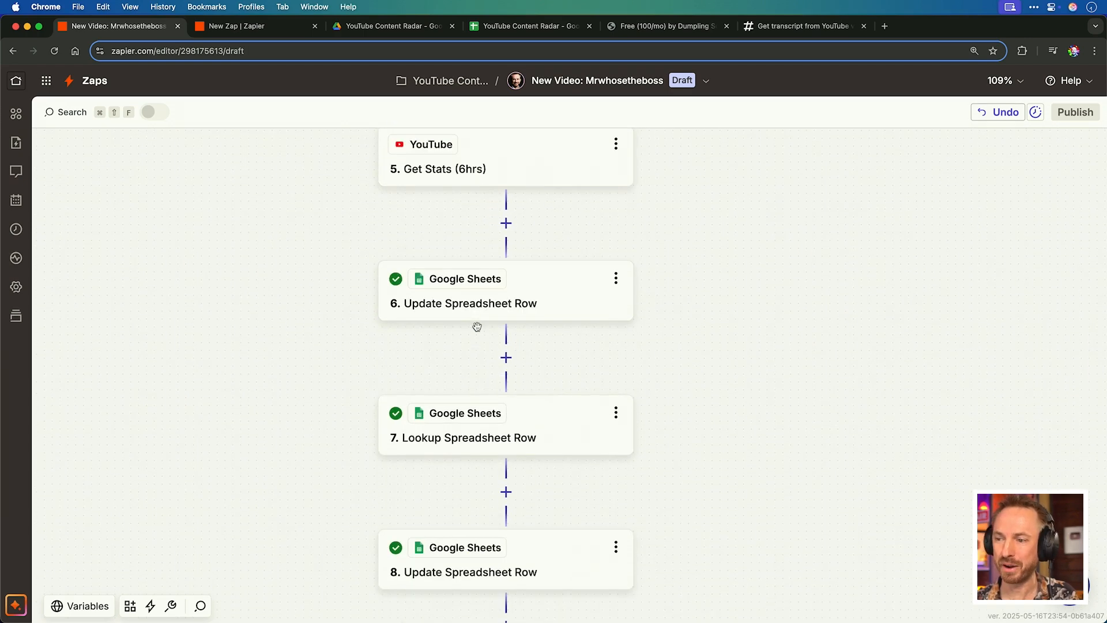
scroll(down, 3)
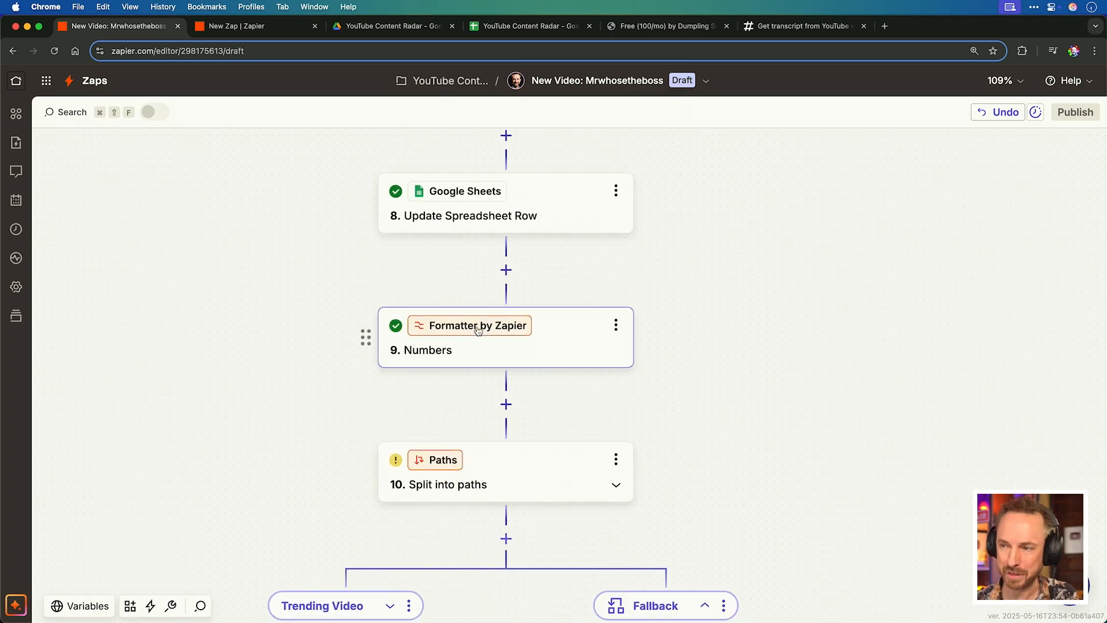
scroll(down, 3)
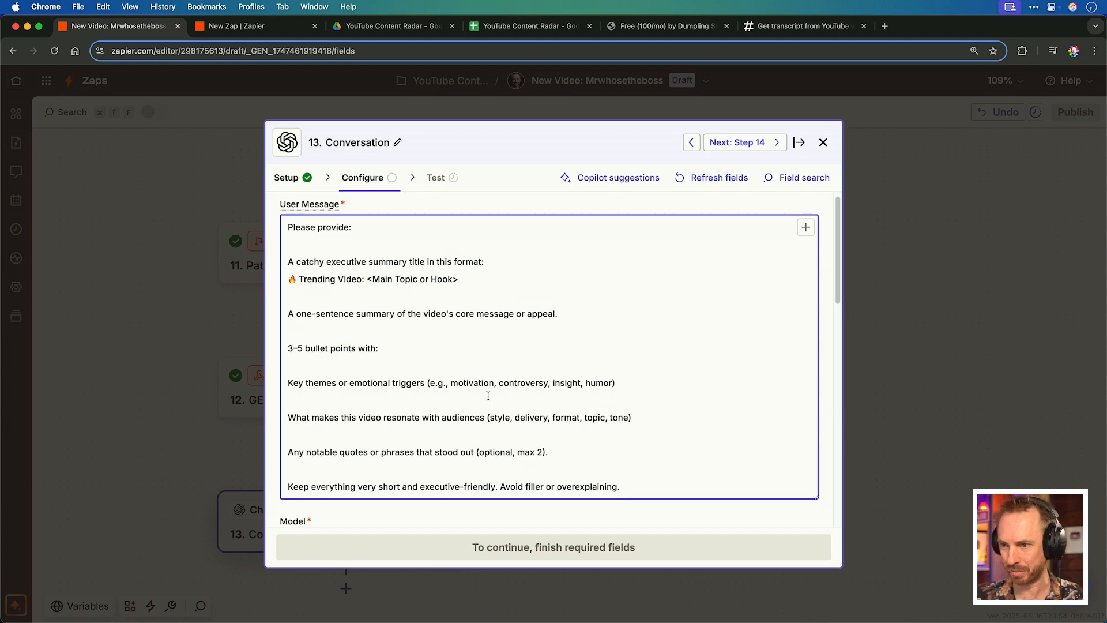
Choose o3 as the model for the ChatGPT Conversation step
scroll(down, 3)
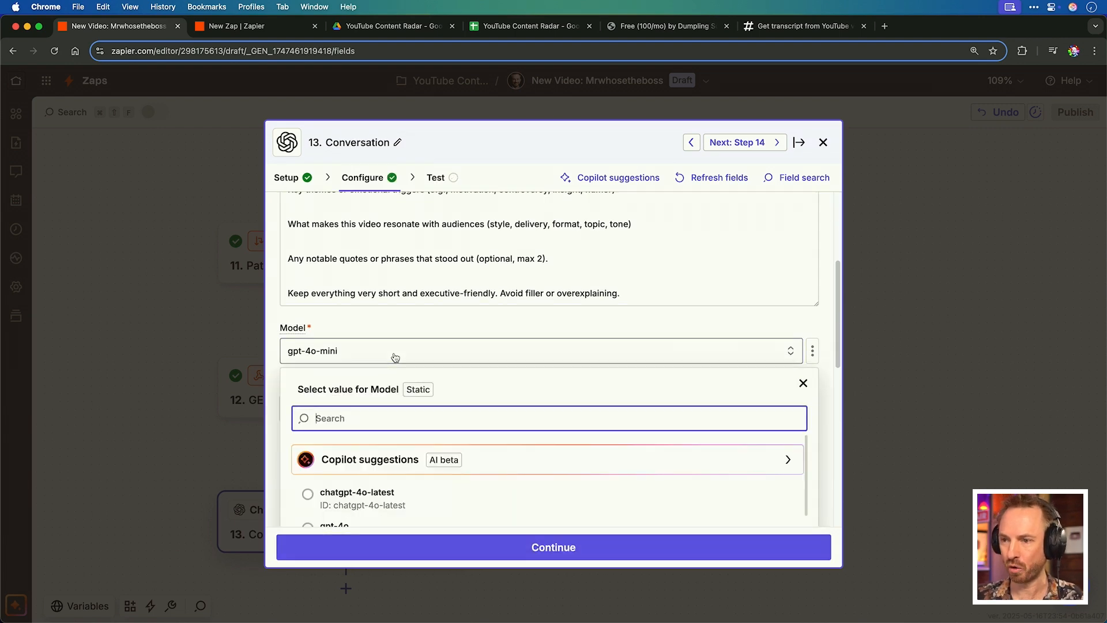
text(o3)
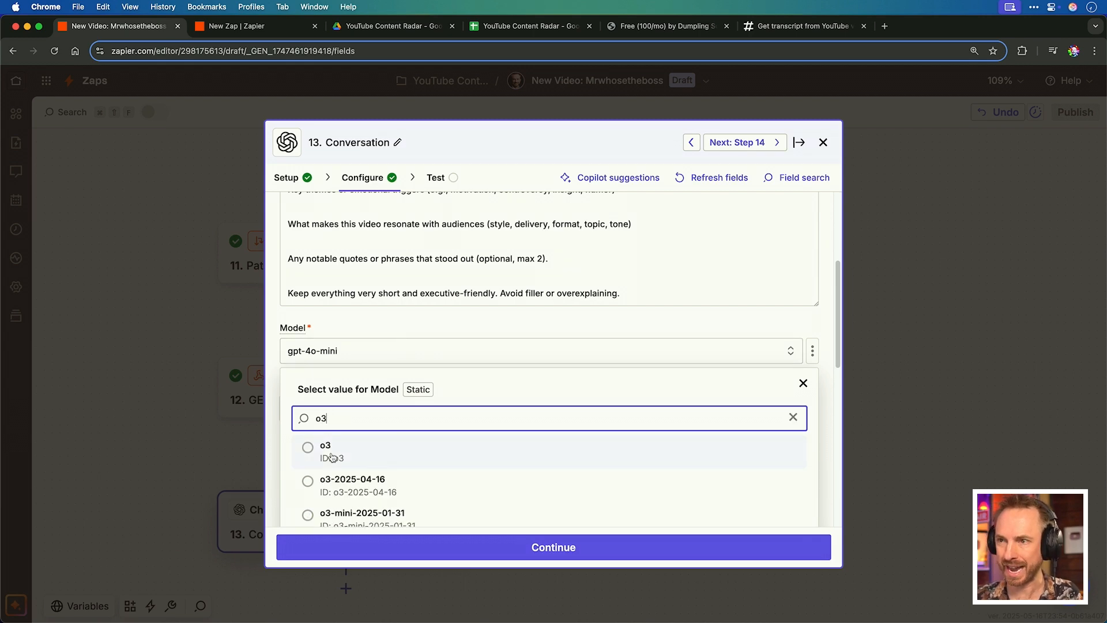
click(325, 445)
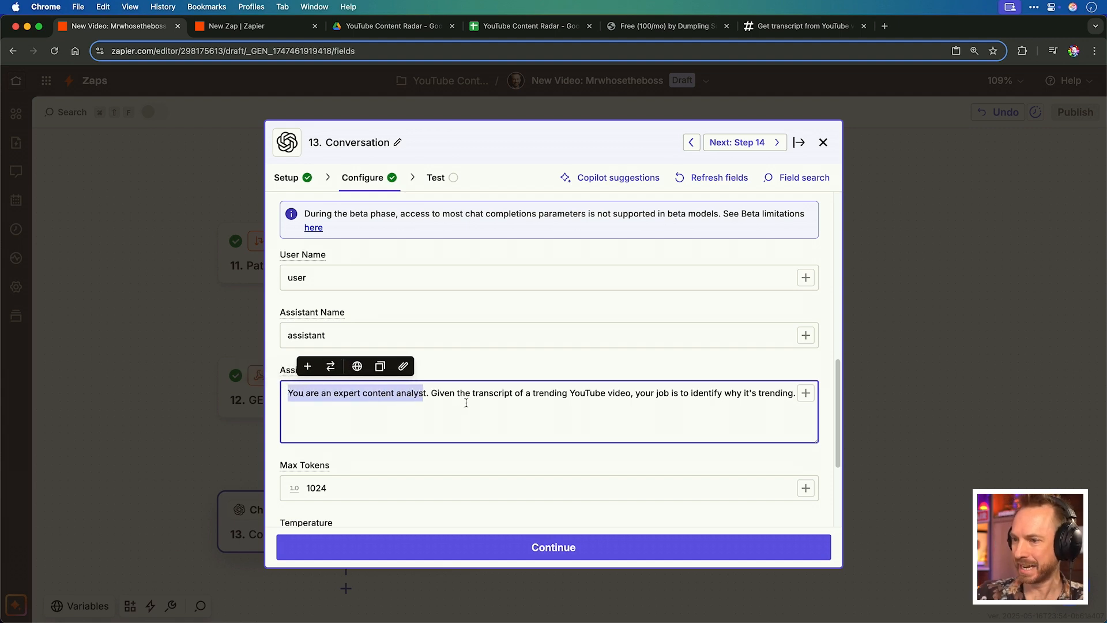
mouse_move(680, 392)
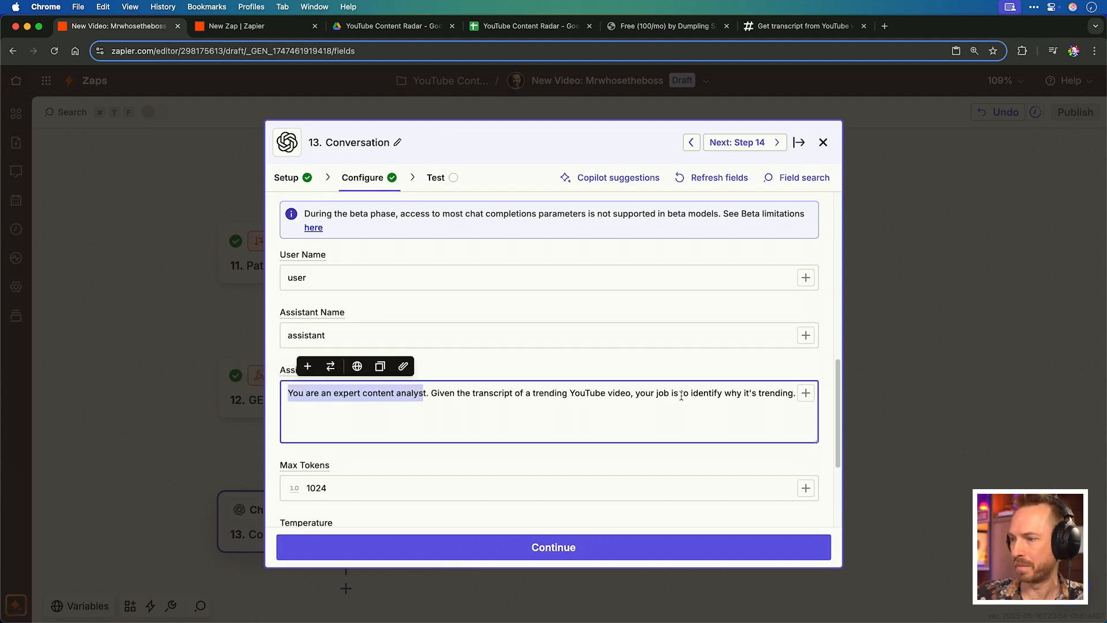
Insert the GET step's transcript content into the message and review the test response
scroll(down, 3)
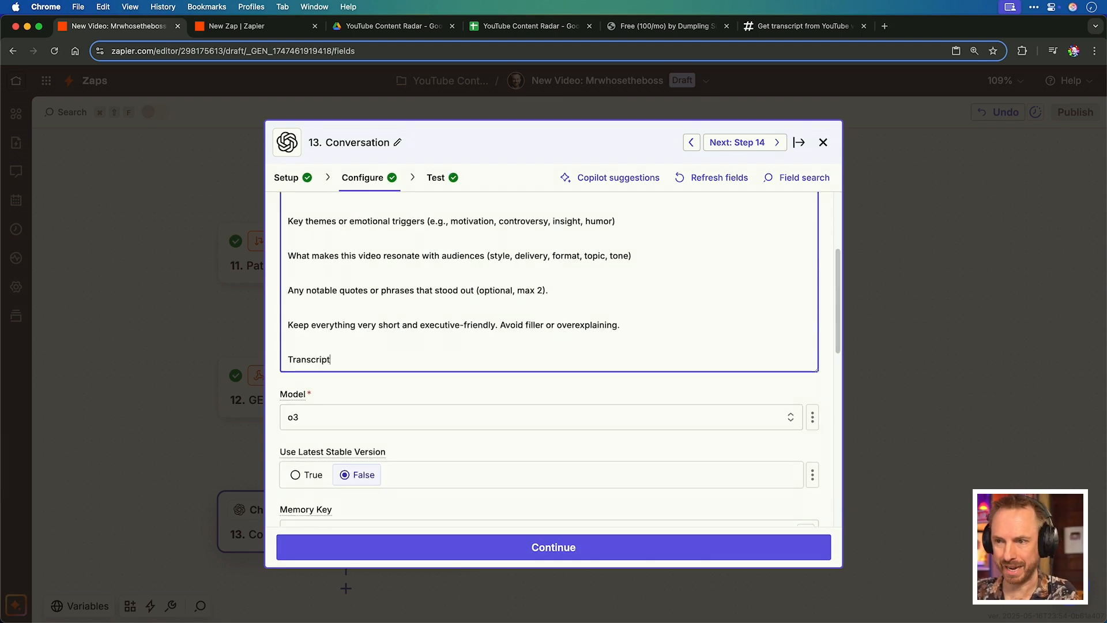
text(/)
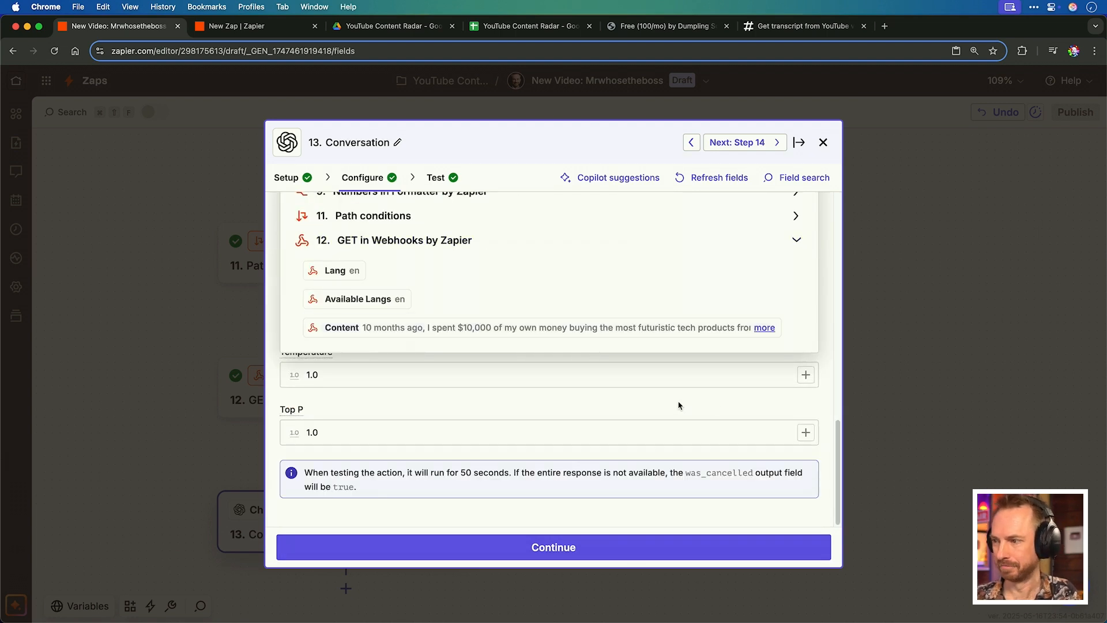
click(553, 547)
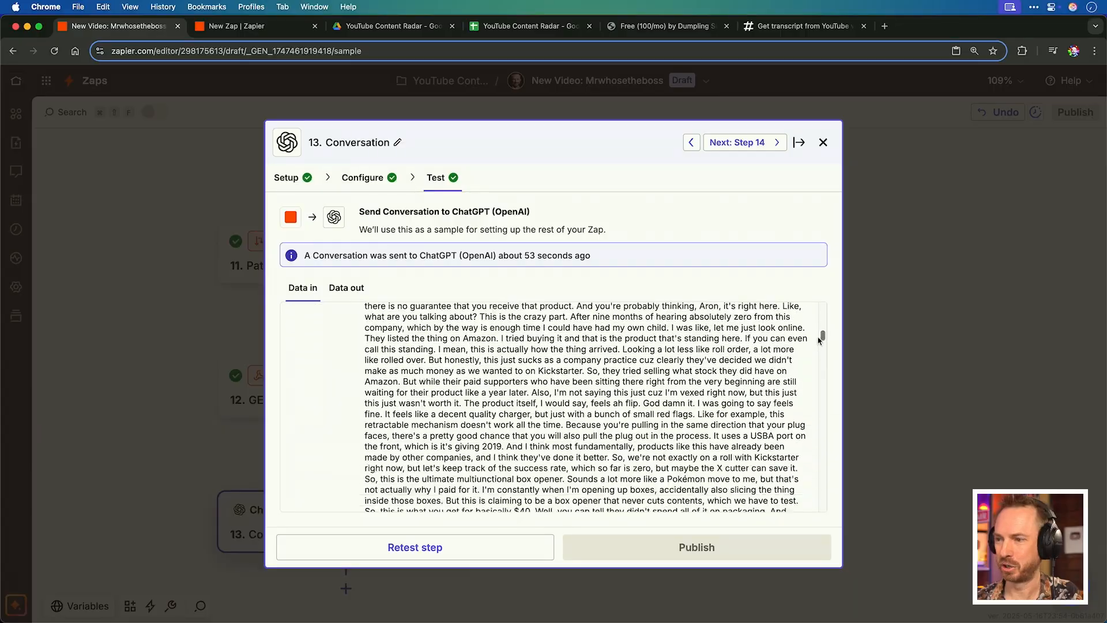
scroll(down, 3)
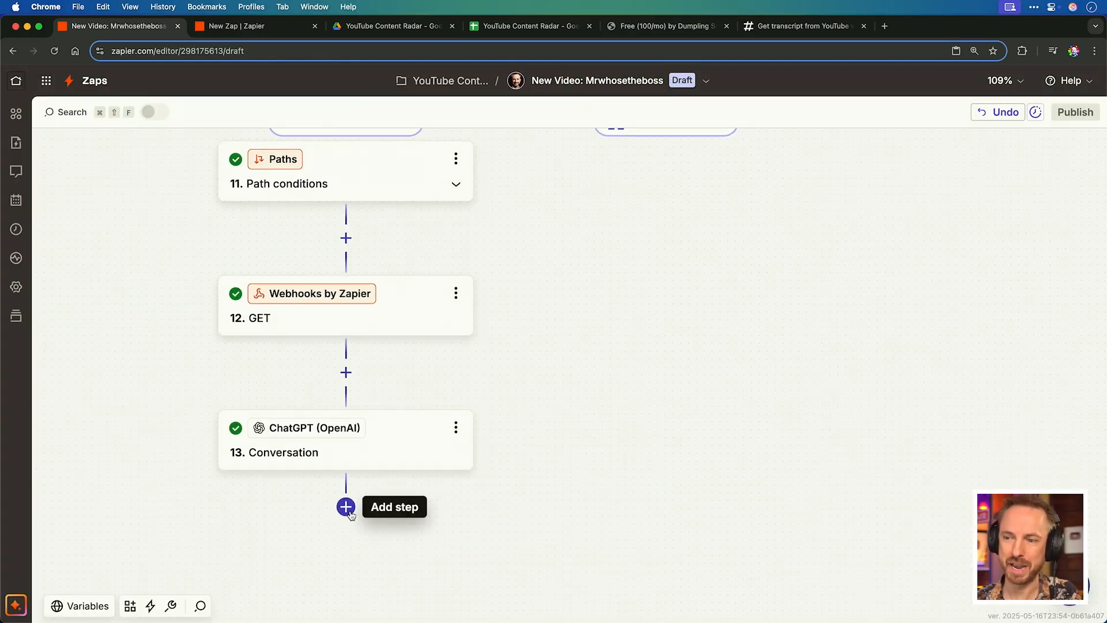
Add a Gmail Send Email step after ChatGPT with subject 'Check Out This Trending Video!' and start its body
click(345, 508)
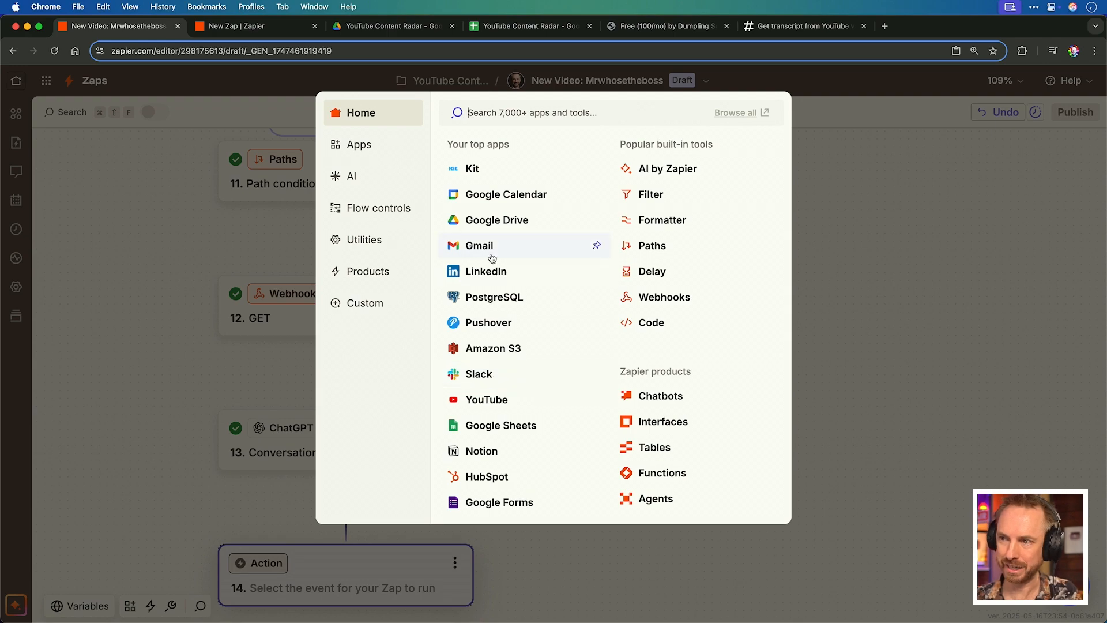
click(479, 244)
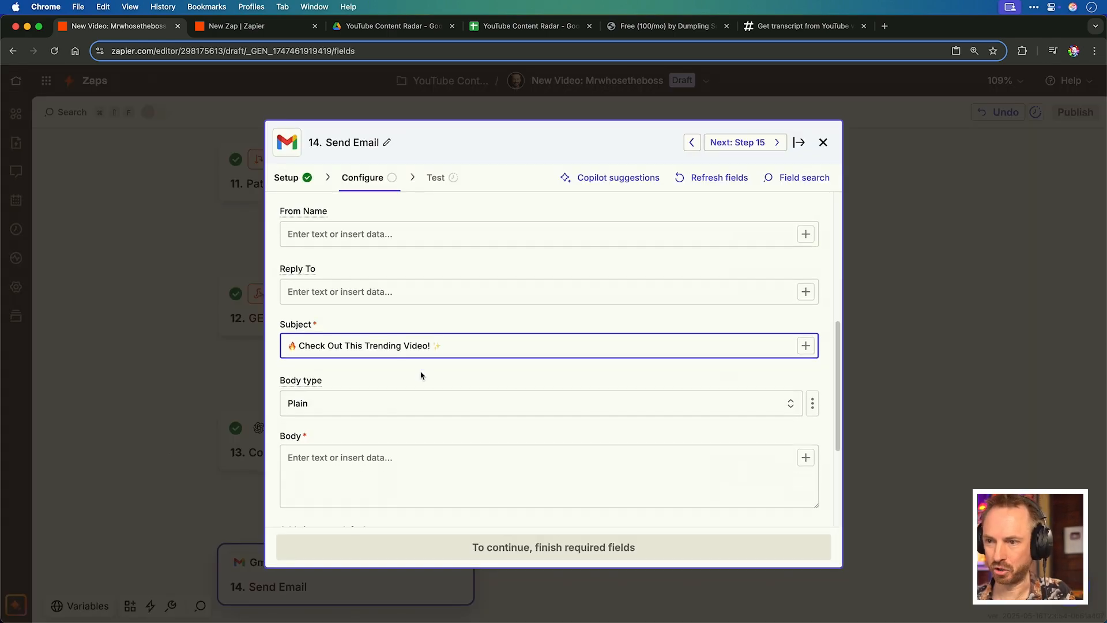
click(804, 456)
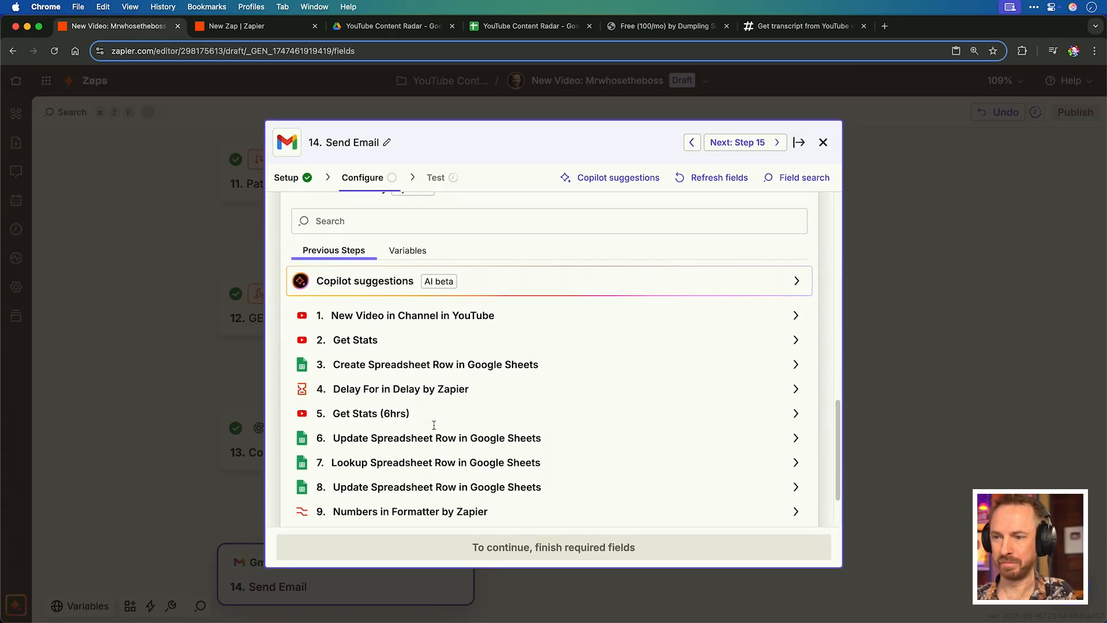
scroll(down, 3)
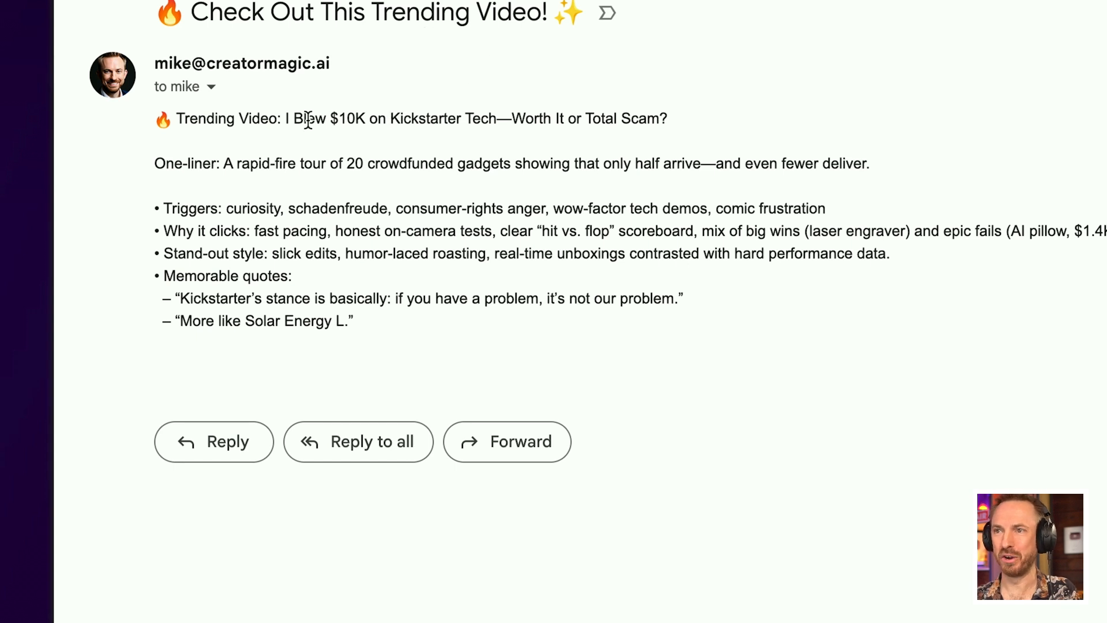
mouse_move(439, 119)
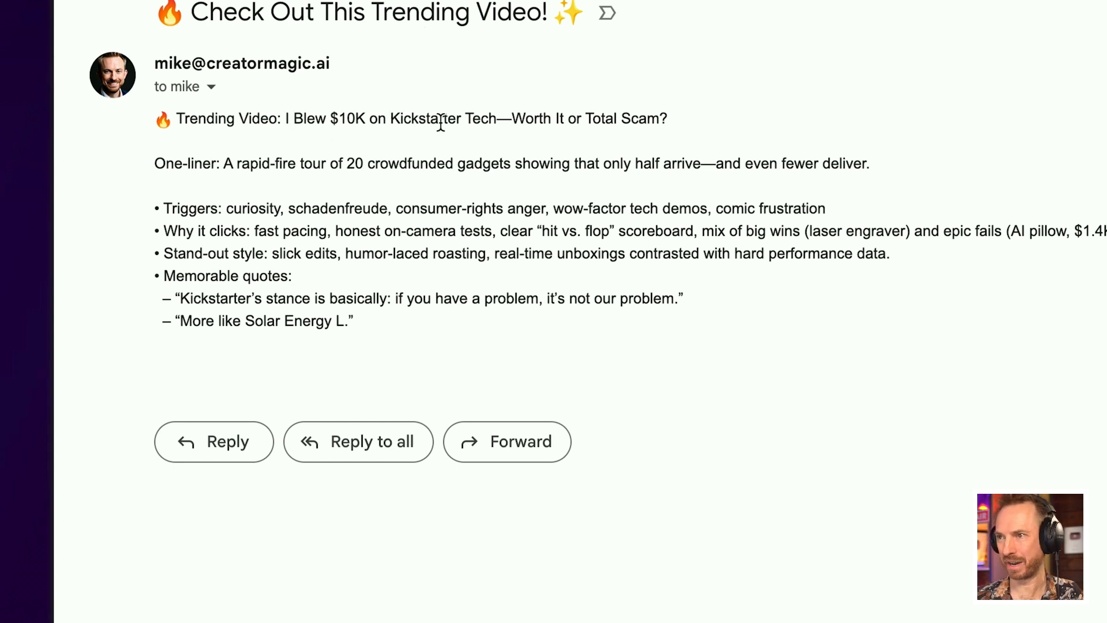
mouse_move(302, 169)
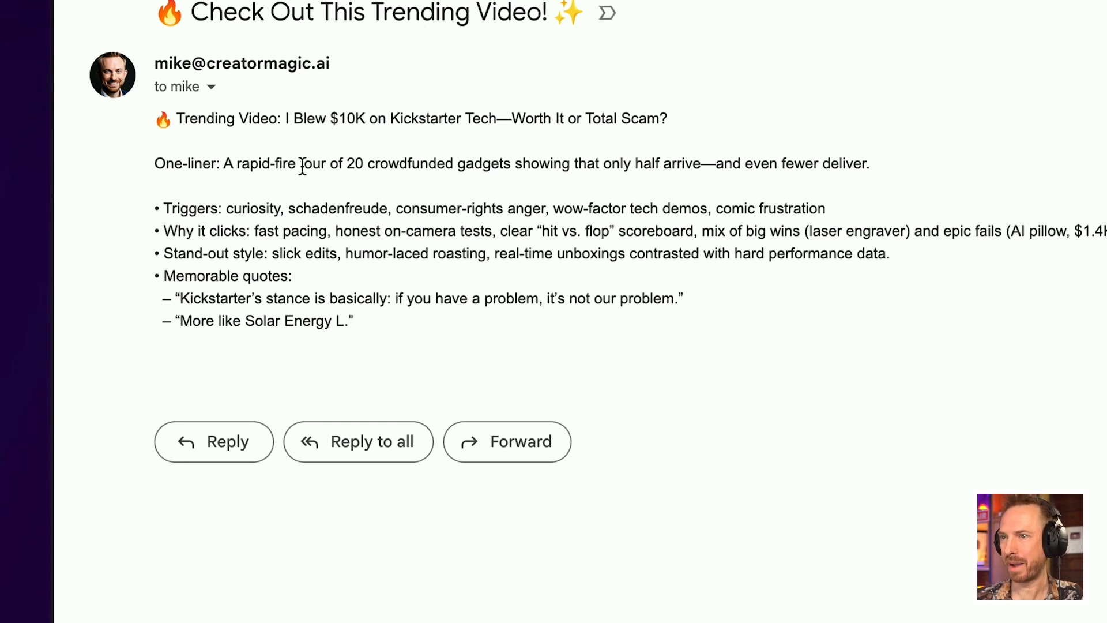
mouse_move(472, 167)
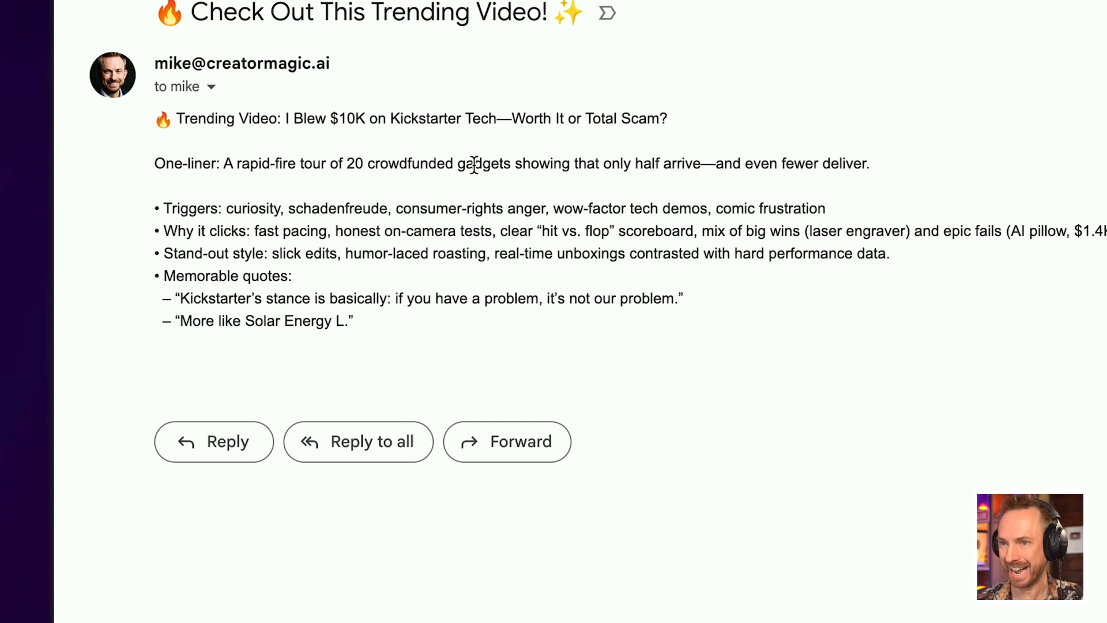
double_click(252, 208)
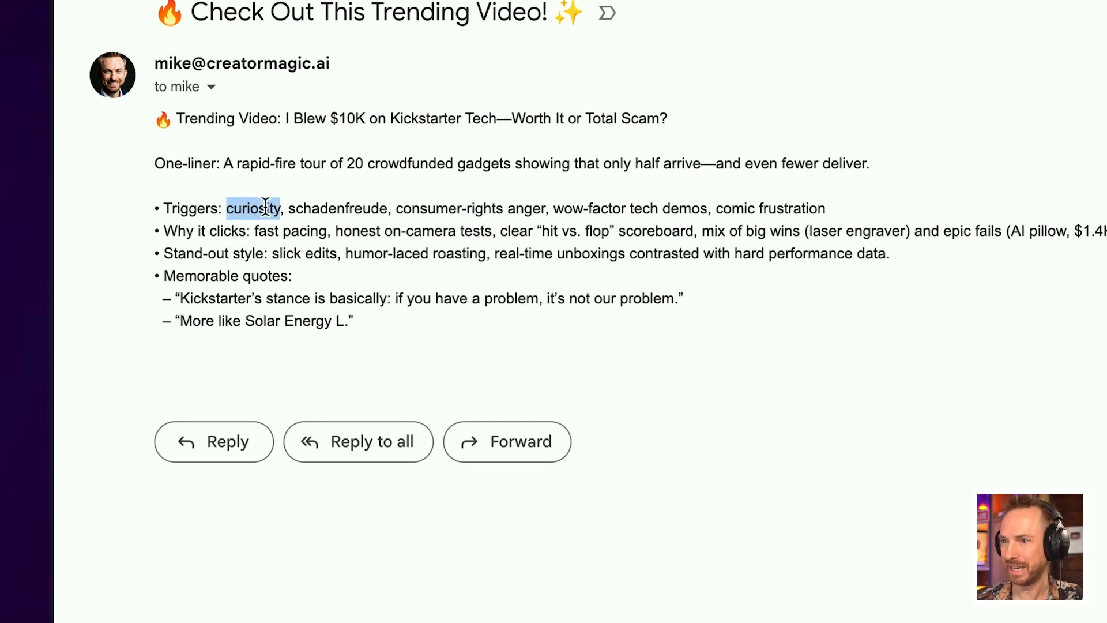
mouse_move(463, 205)
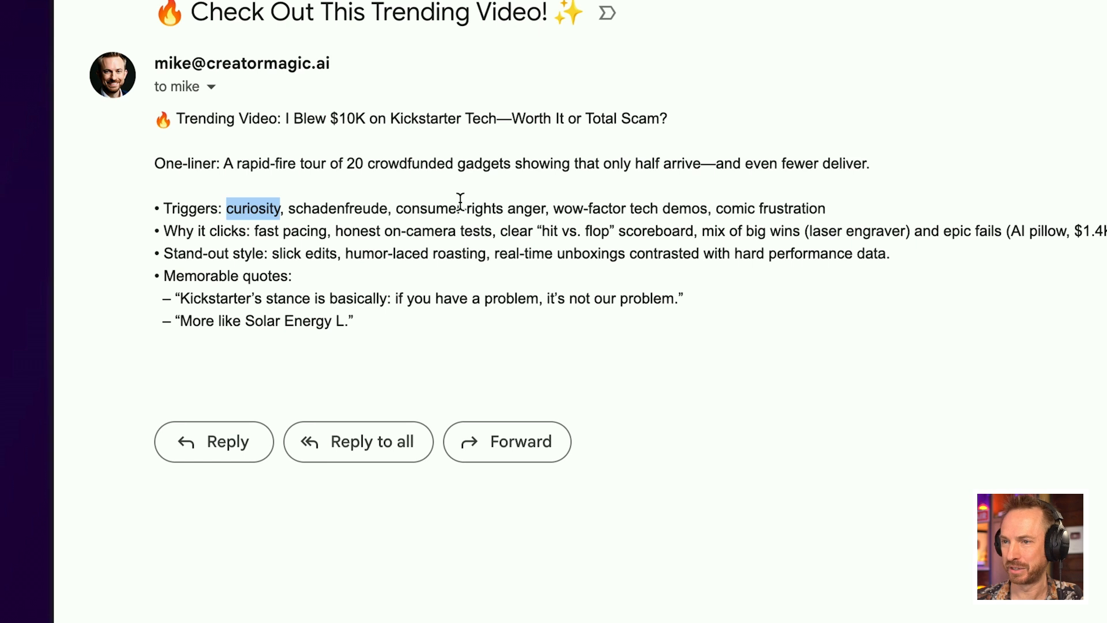